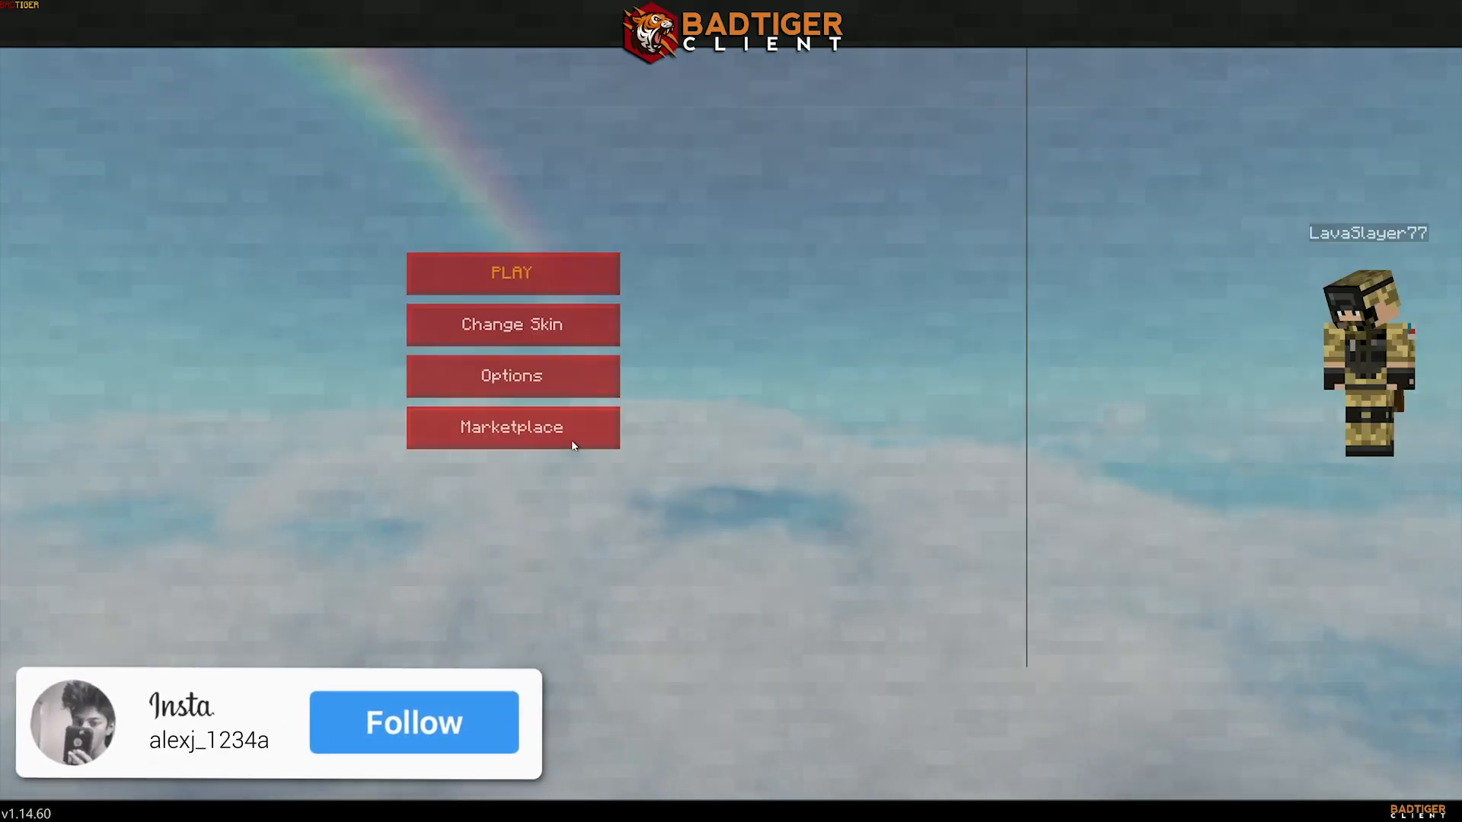
- Open the game settings and slide the BadTiger client option through Hype Dance and GodMode
left_click(512, 376)
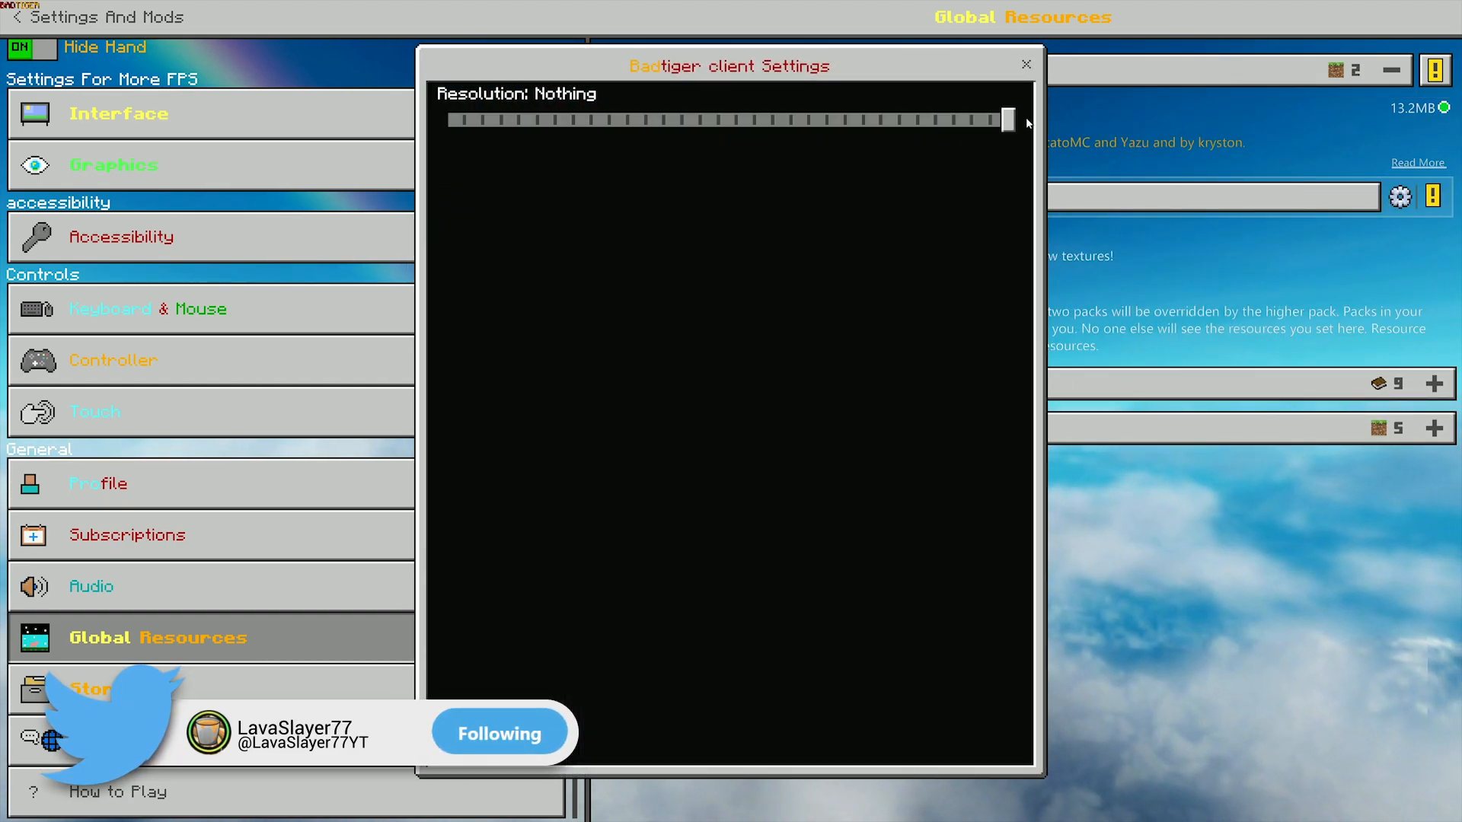
left_click_drag(1007, 119, 956, 120)
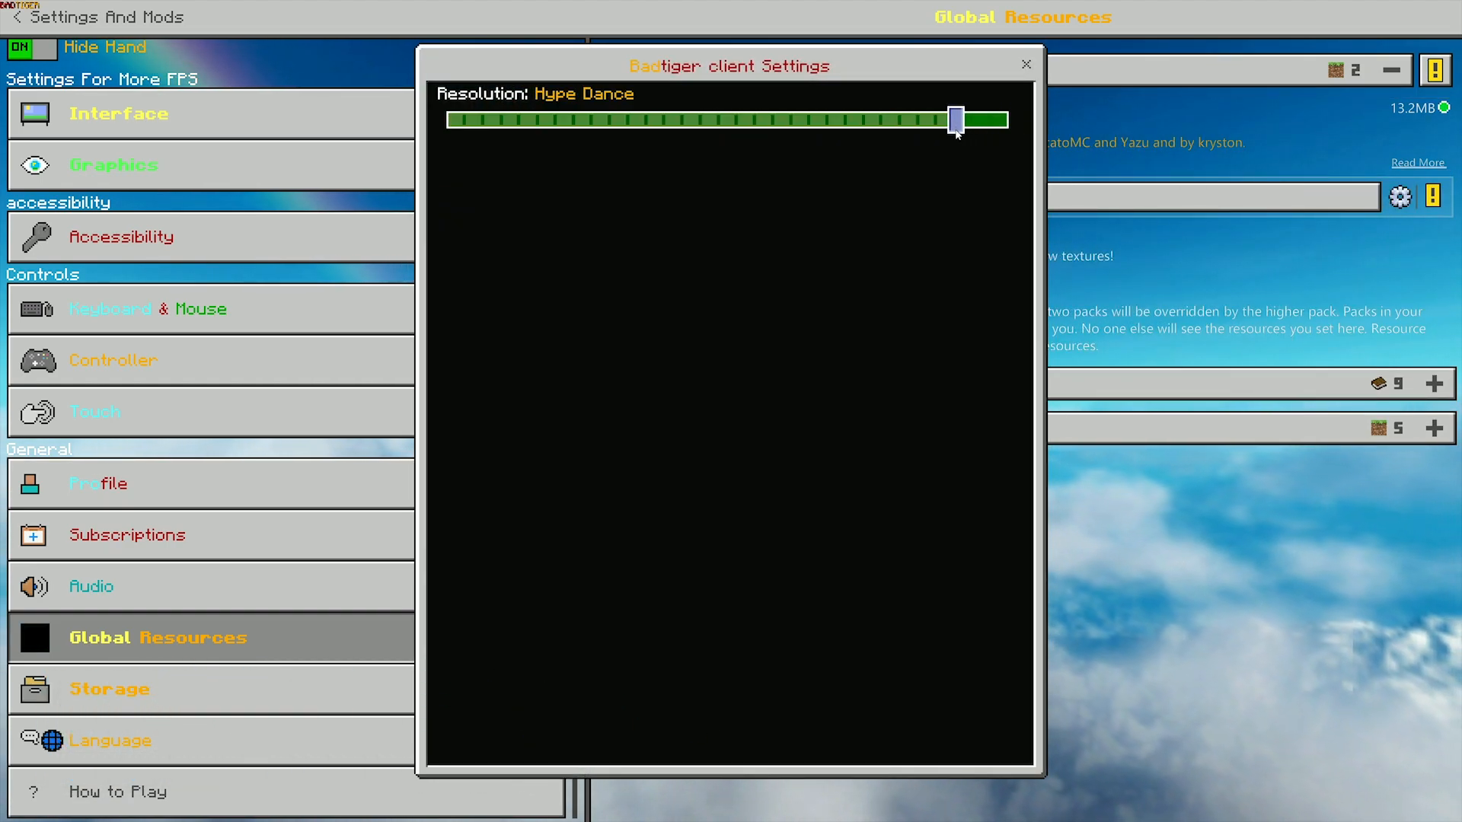
left_click_drag(957, 120, 856, 119)
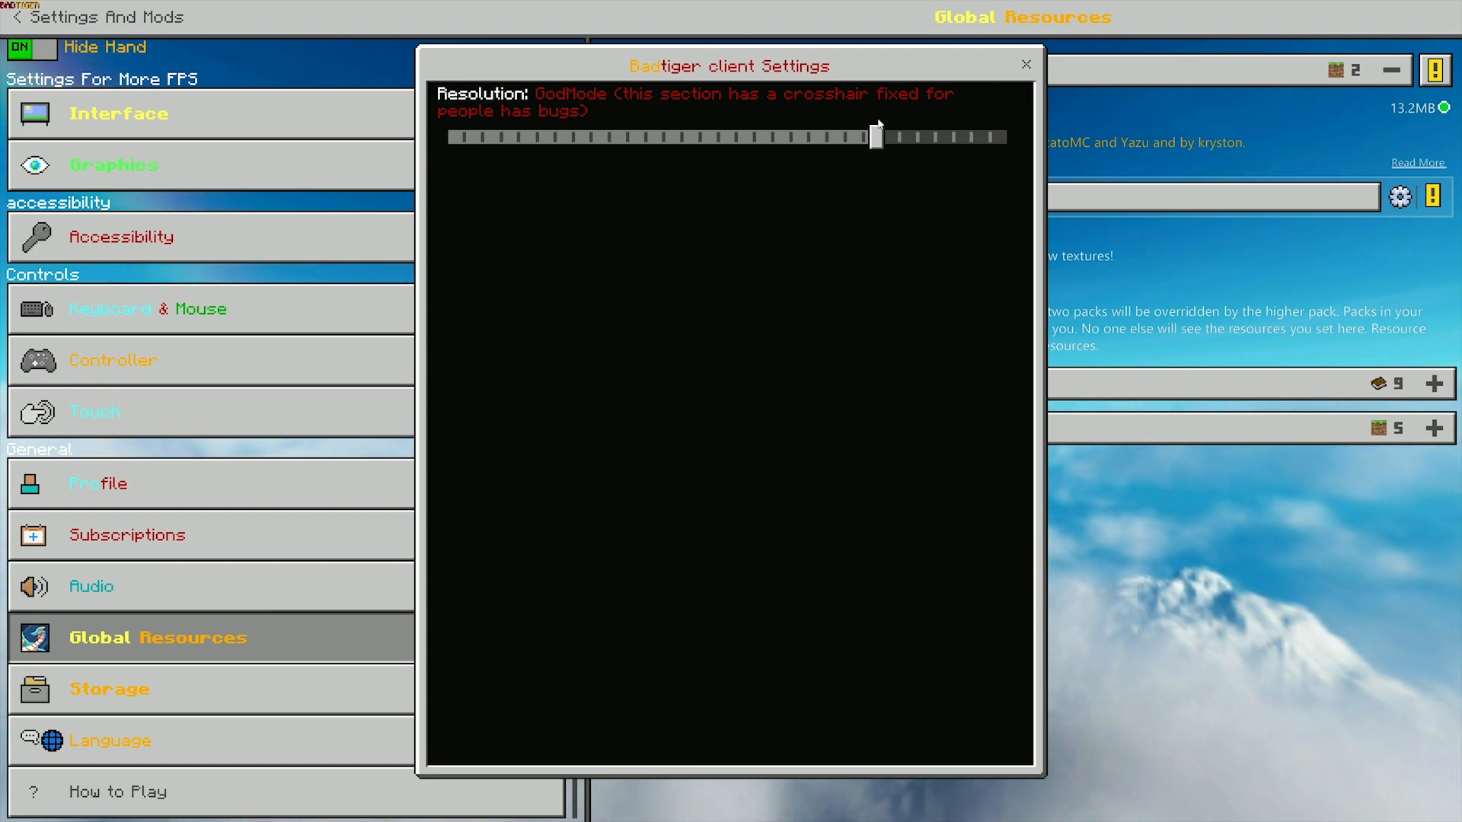
left_click_drag(874, 136, 867, 122)
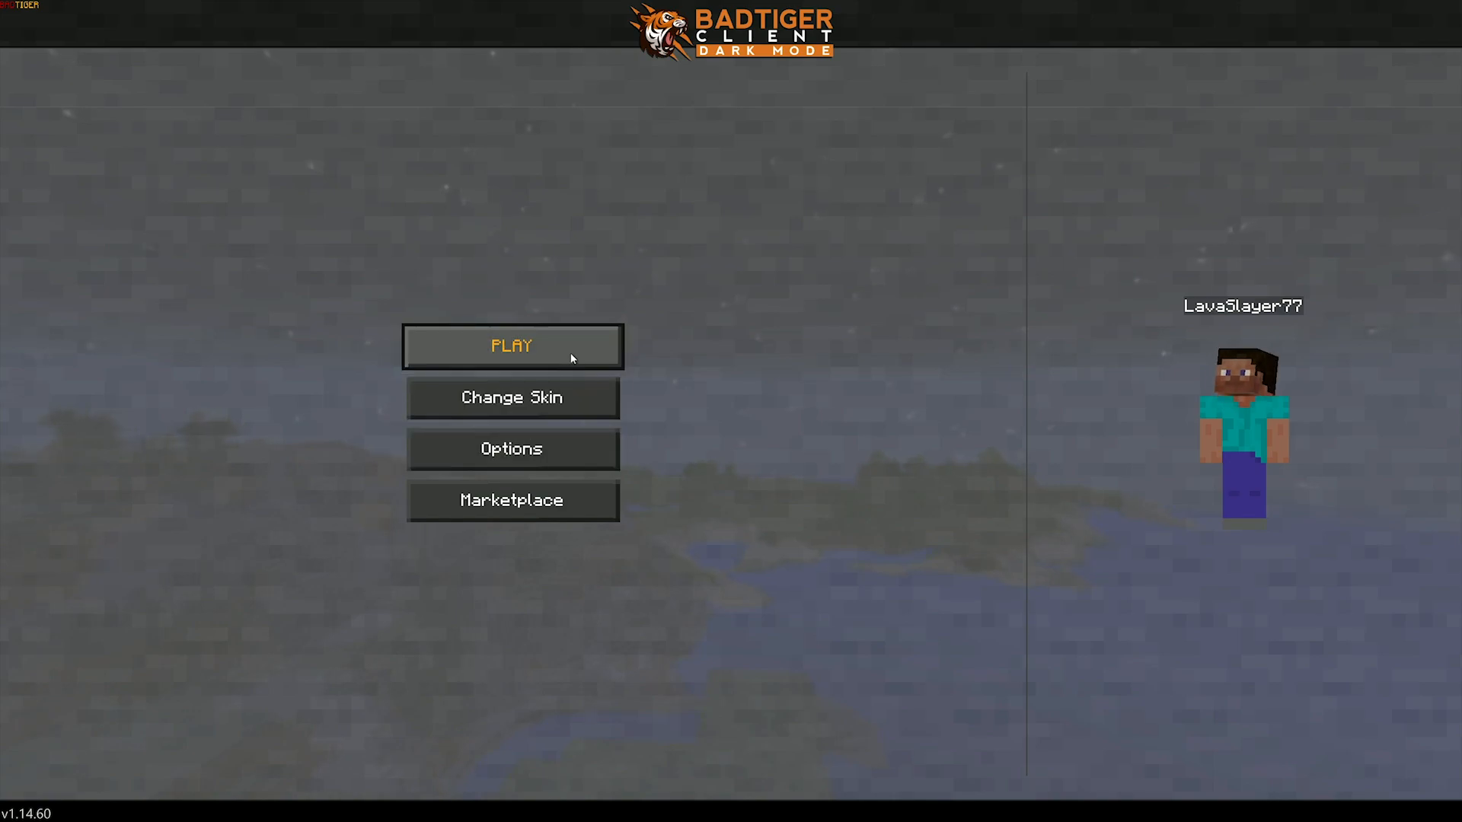
- Open the world list, edit the first survival My World's settings, and launch it
left_click(513, 449)
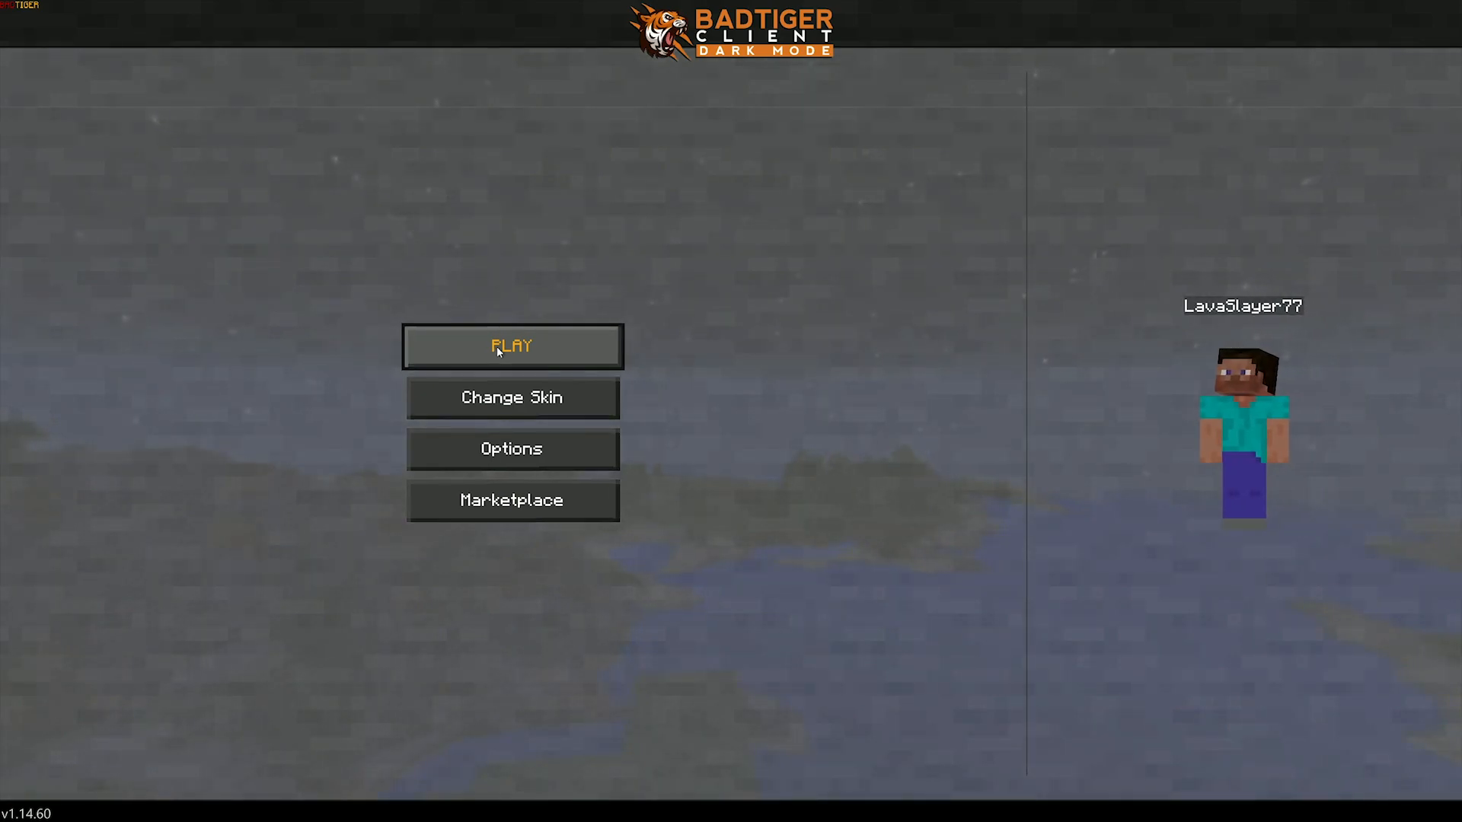
left_click(512, 347)
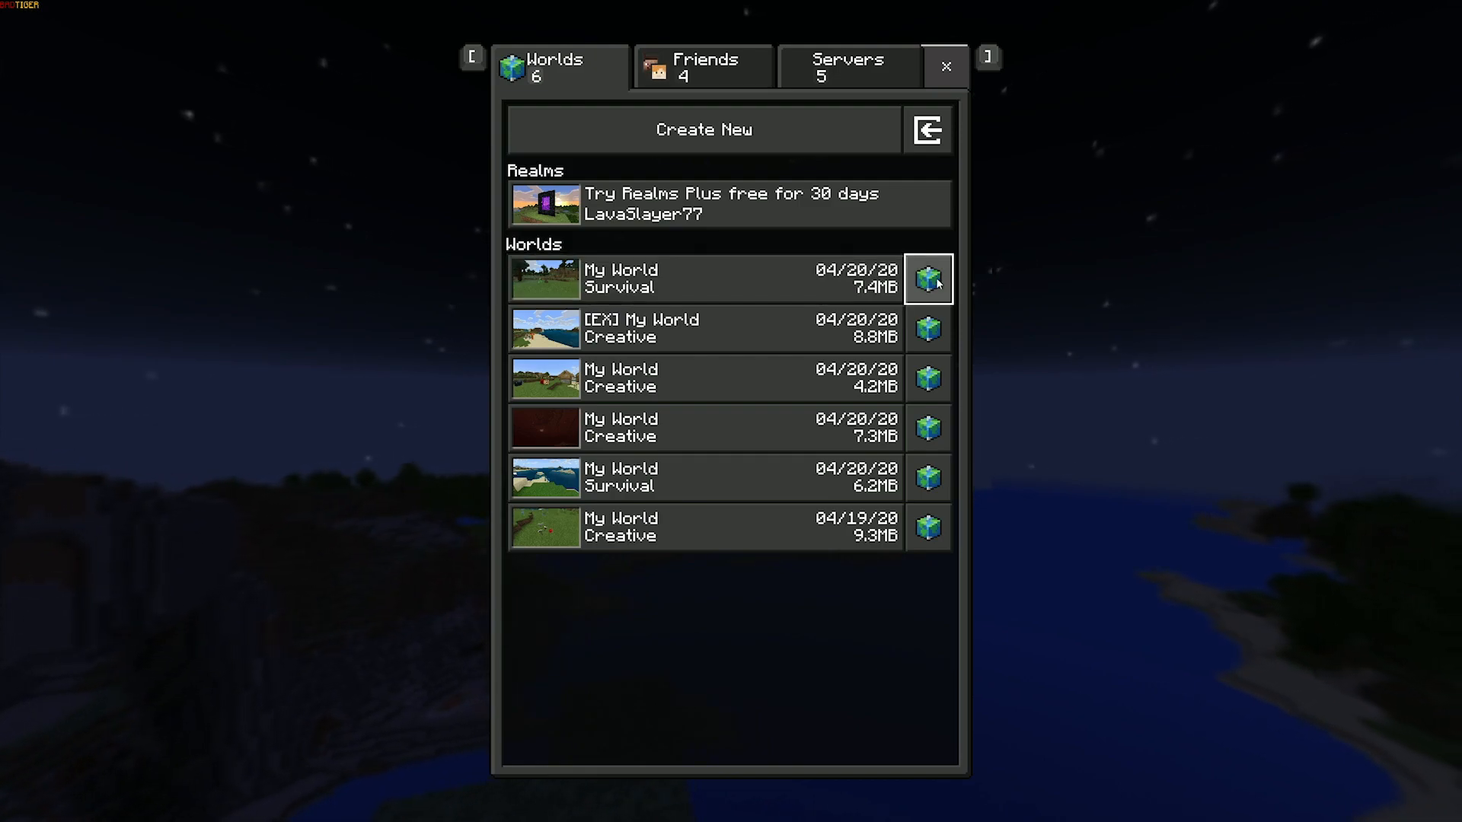
left_click(928, 279)
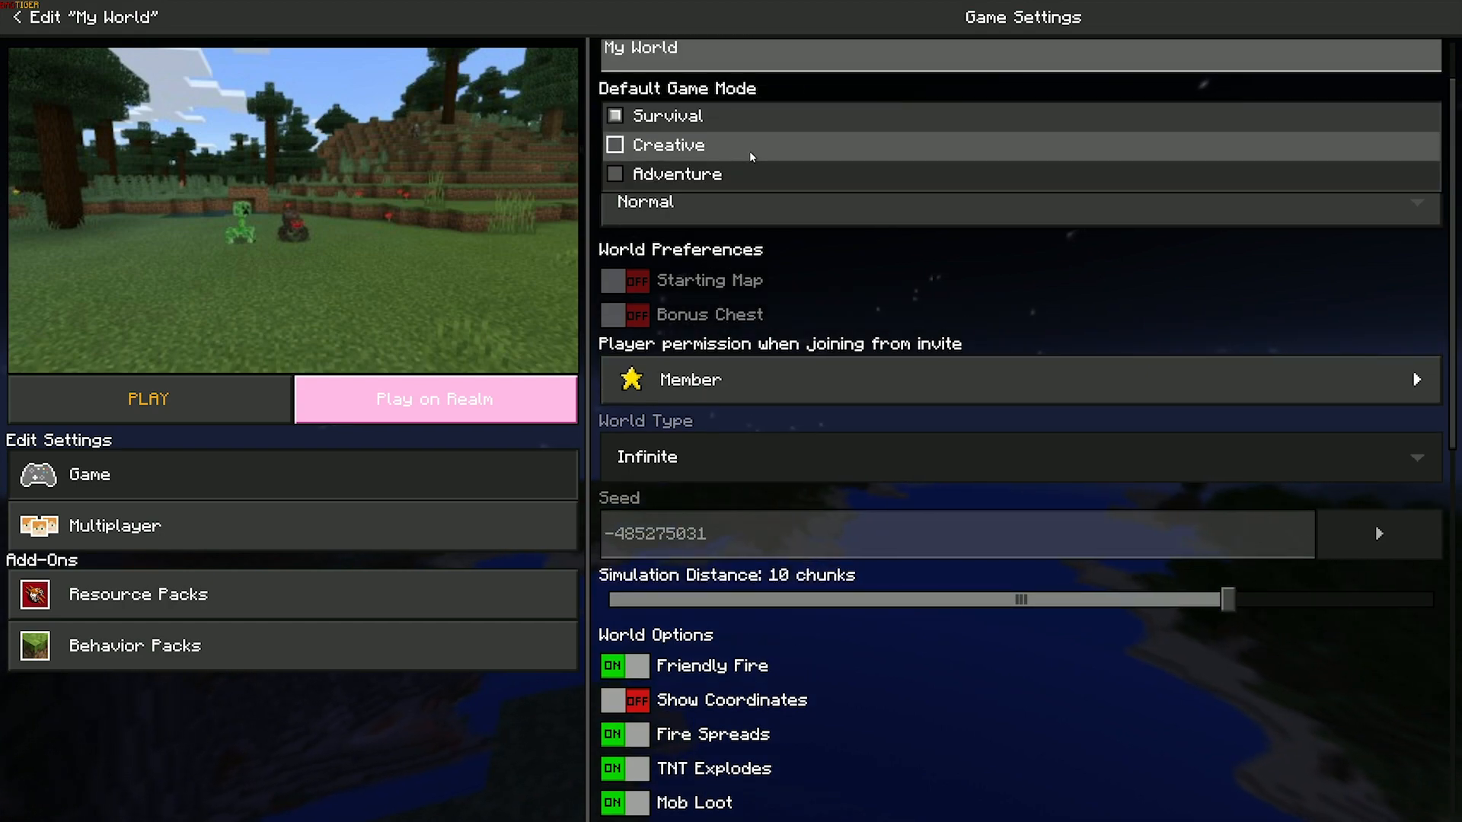
left_click(149, 399)
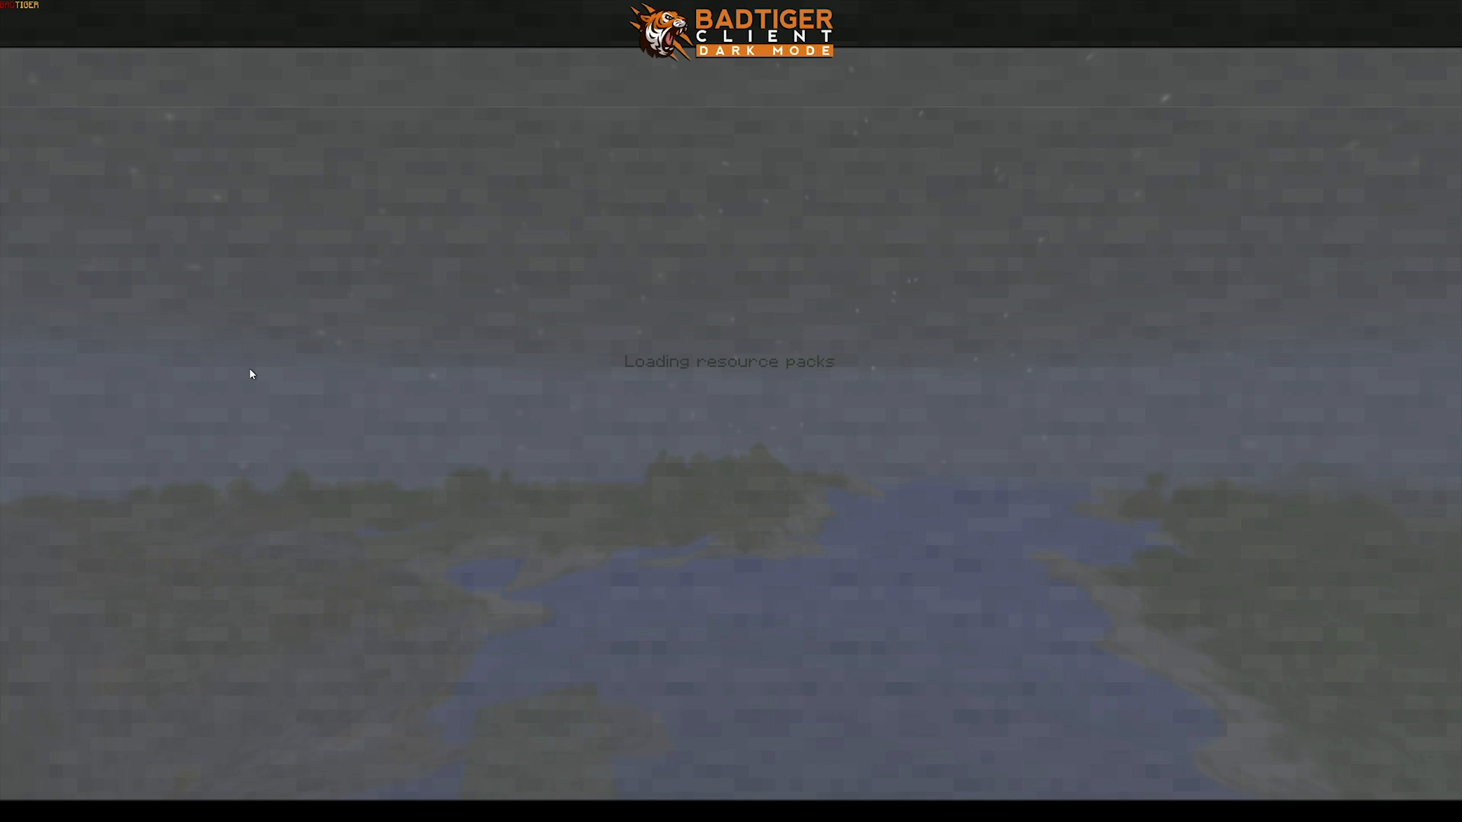
mouse_move(609, 378)
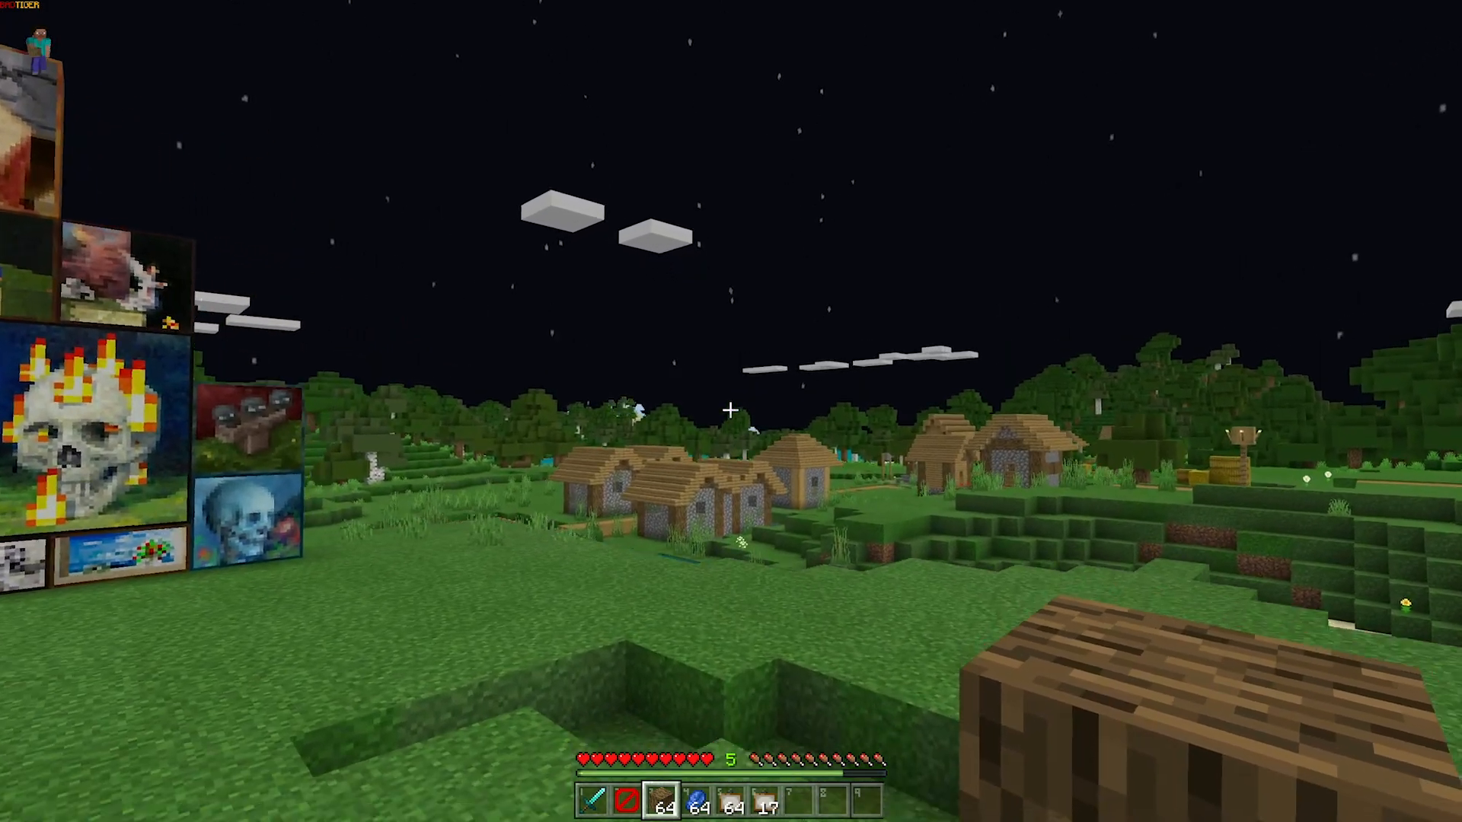
- Enter a /time set day command, move through the village, and pause the game
type("/time set da")
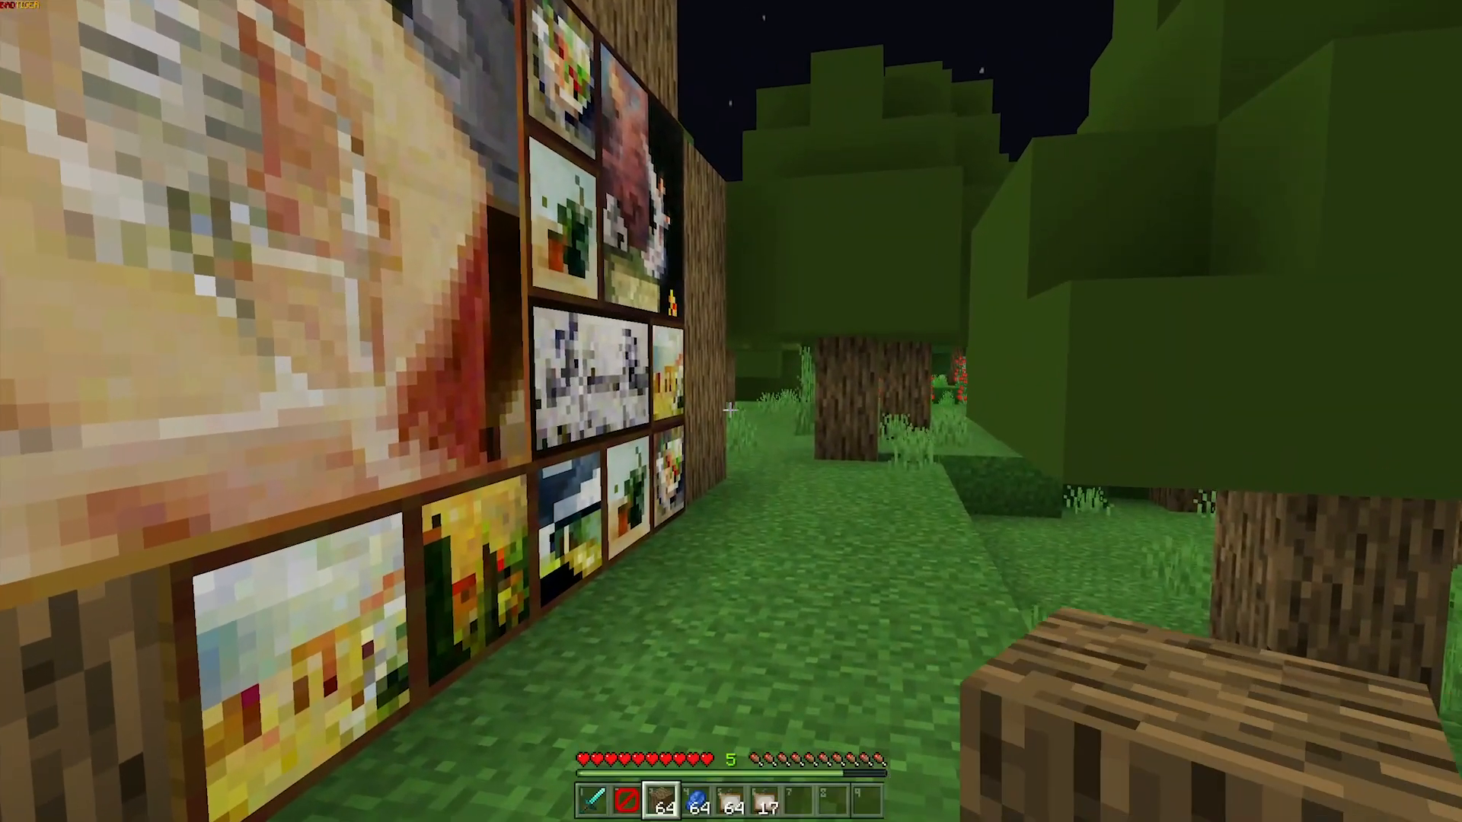
mouse_move(731, 411)
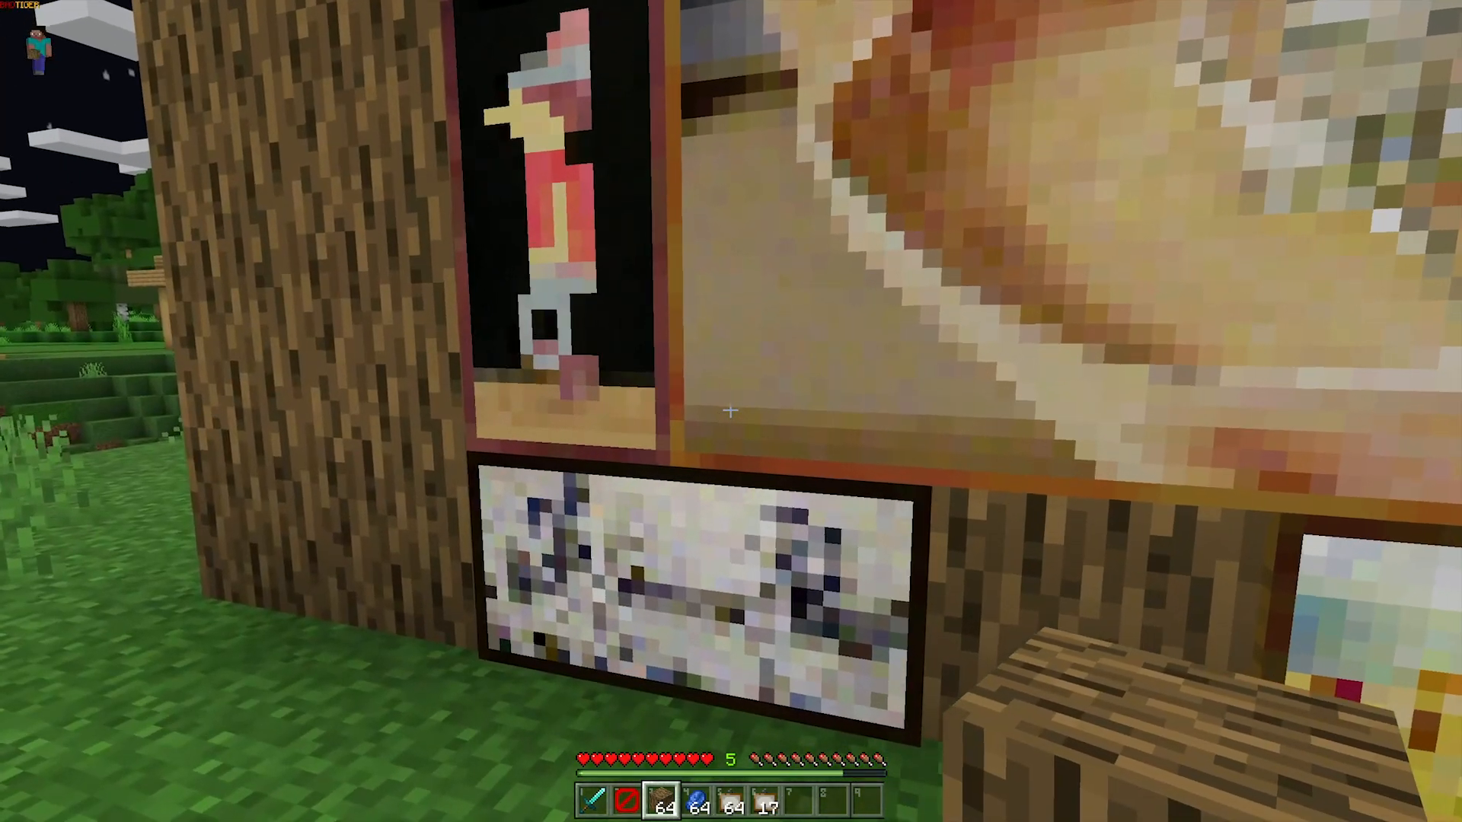
mouse_move(729, 409)
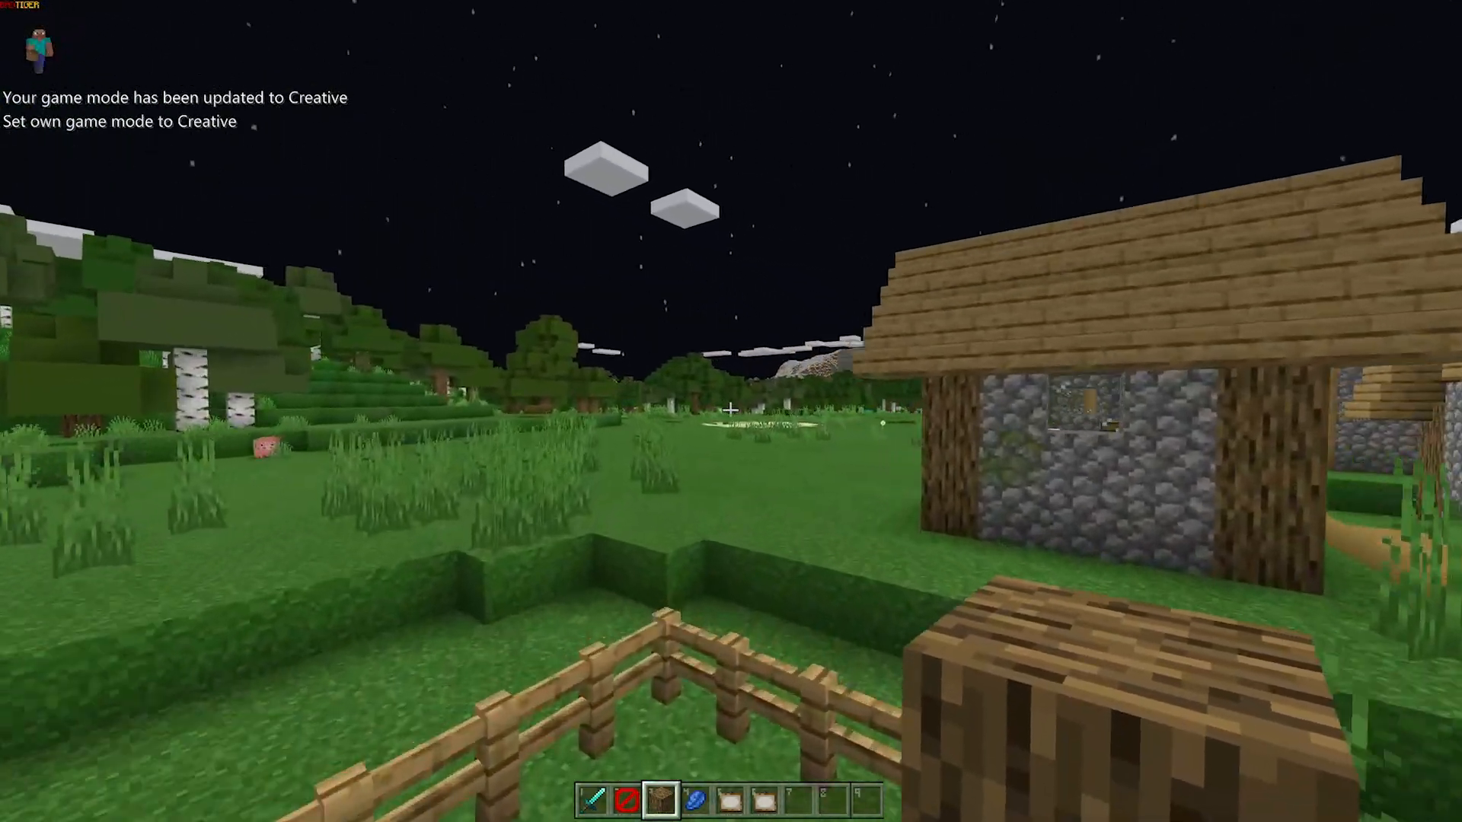
key("e")
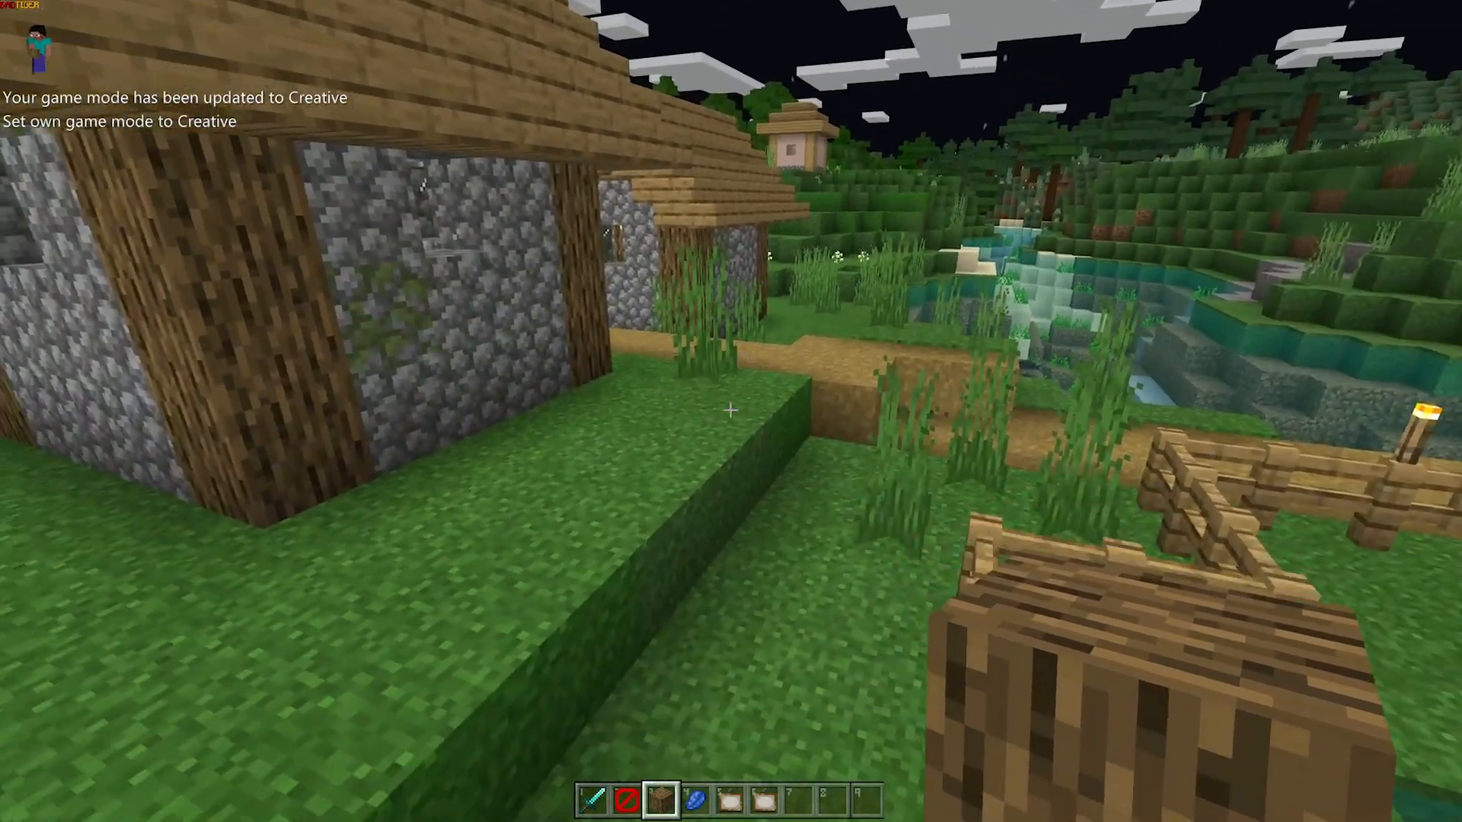
key("Escape")
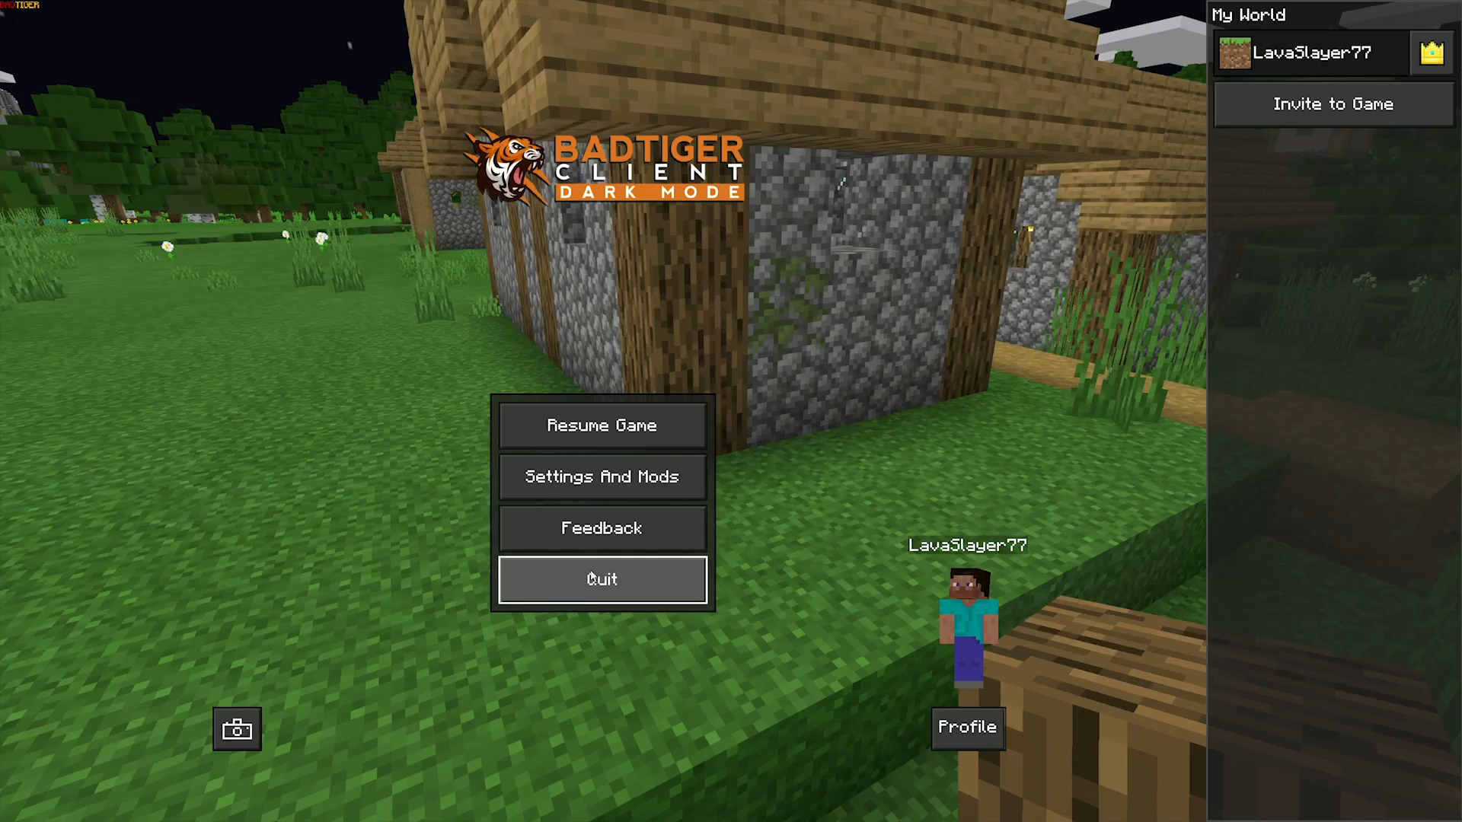
- In Settings And Mods, slide the client option to Bruh Death Sound, then Hype Dance, and exit
left_click(602, 579)
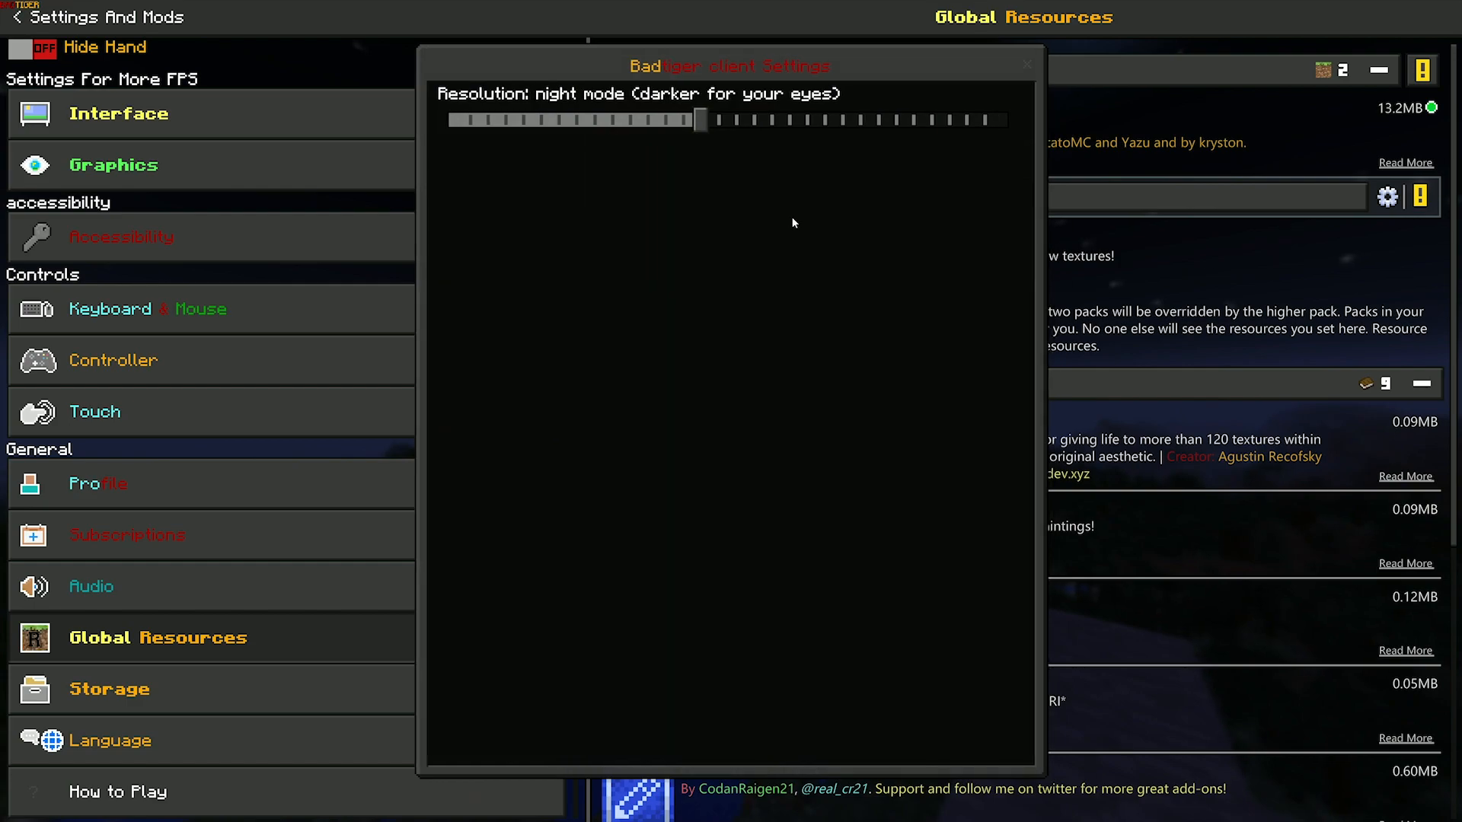
left_click_drag(699, 120, 466, 119)
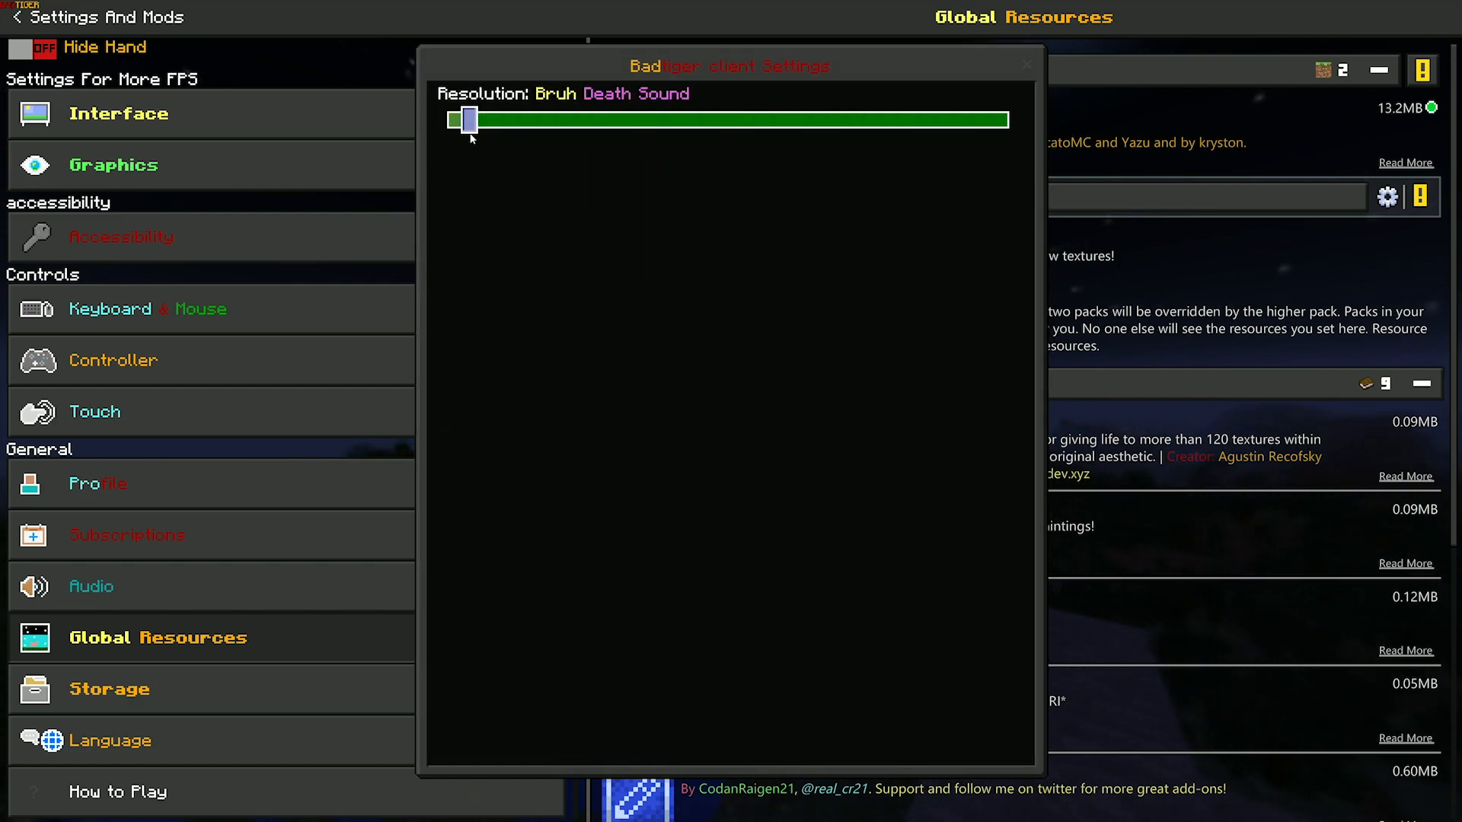
left_click_drag(466, 119, 955, 119)
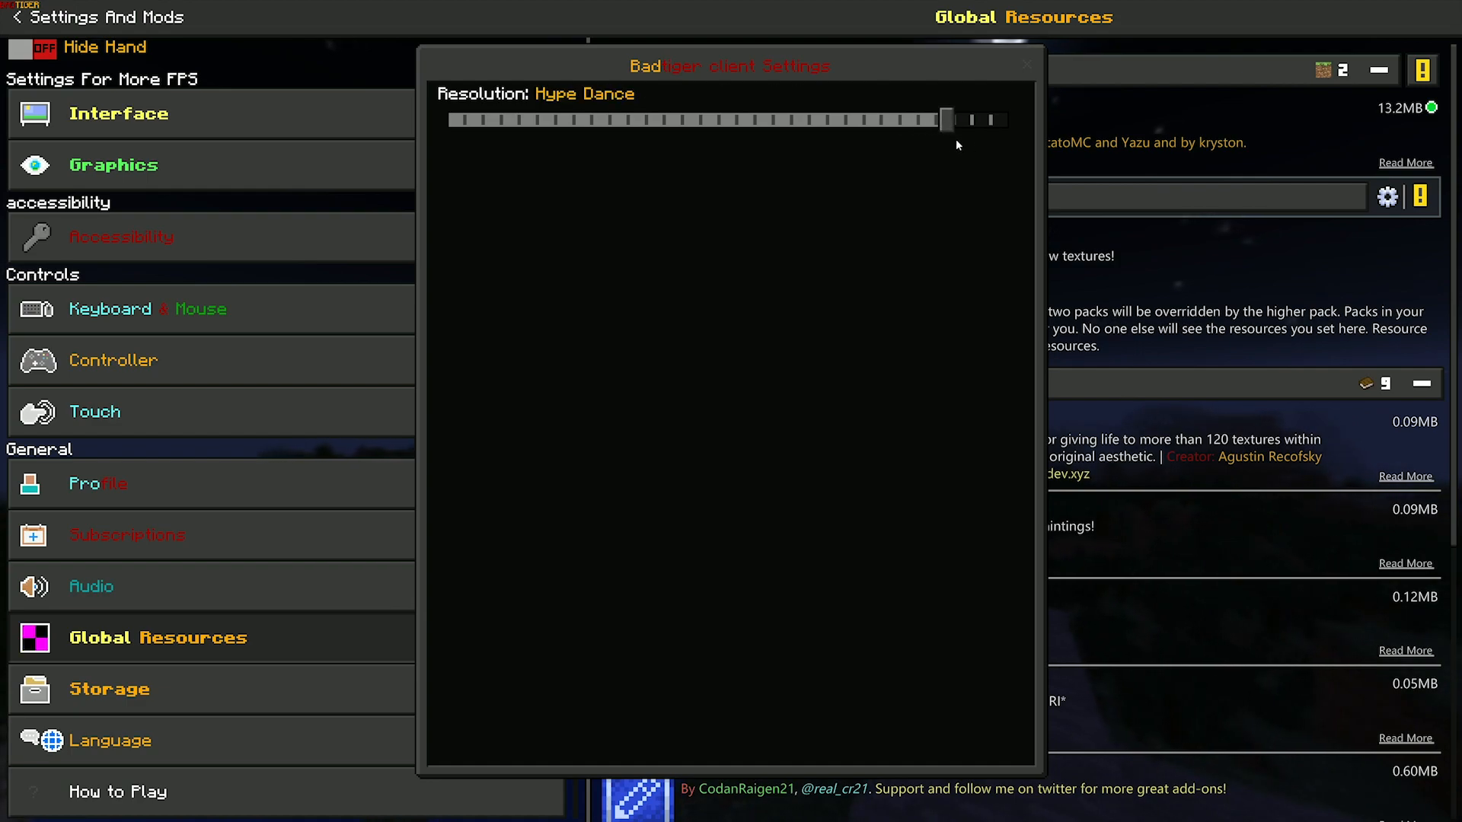
left_click(1027, 63)
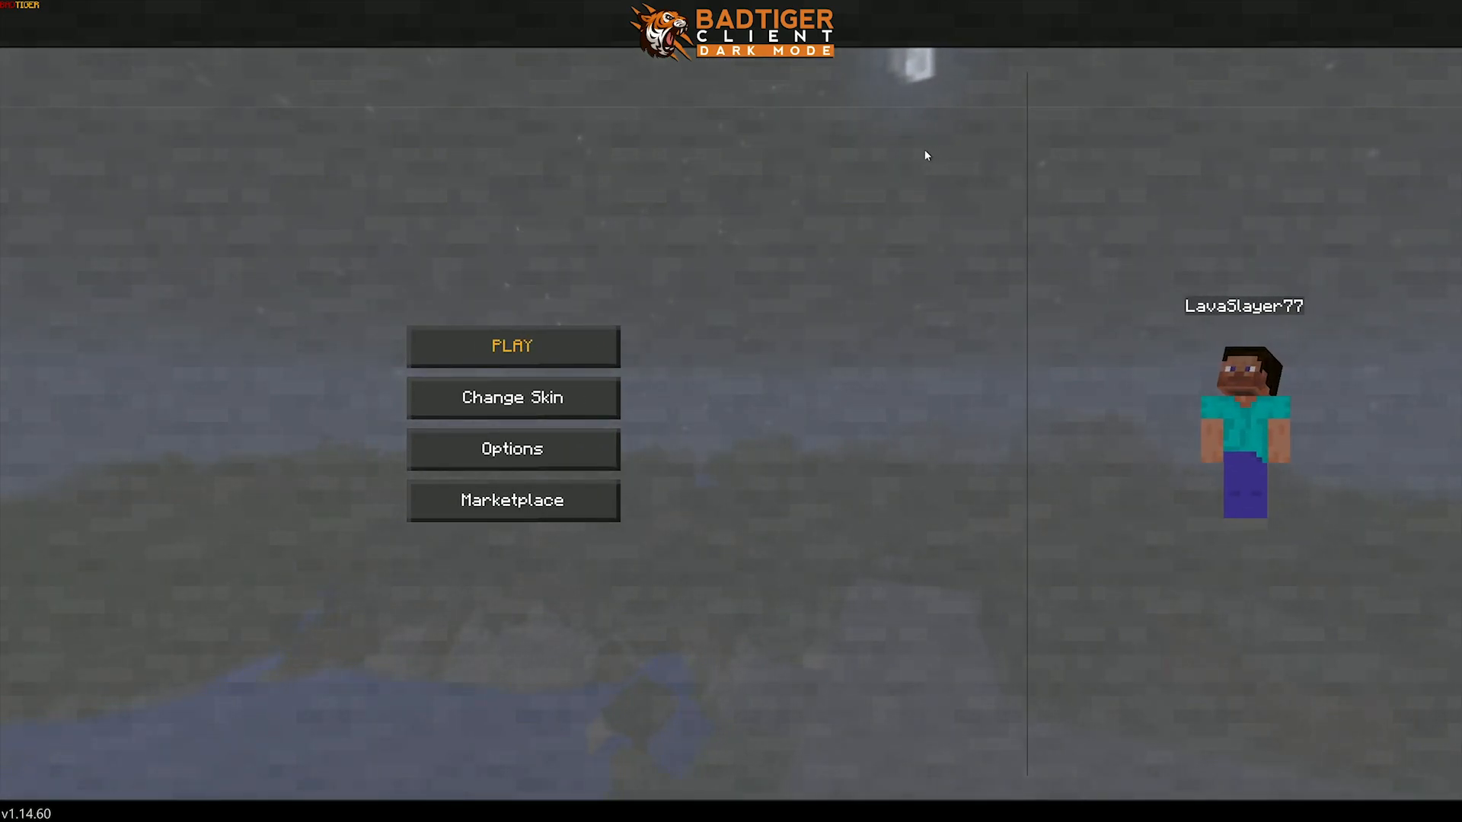
- Start the newest My World Creative world and open chat while heading toward the village
left_click(11, 11)
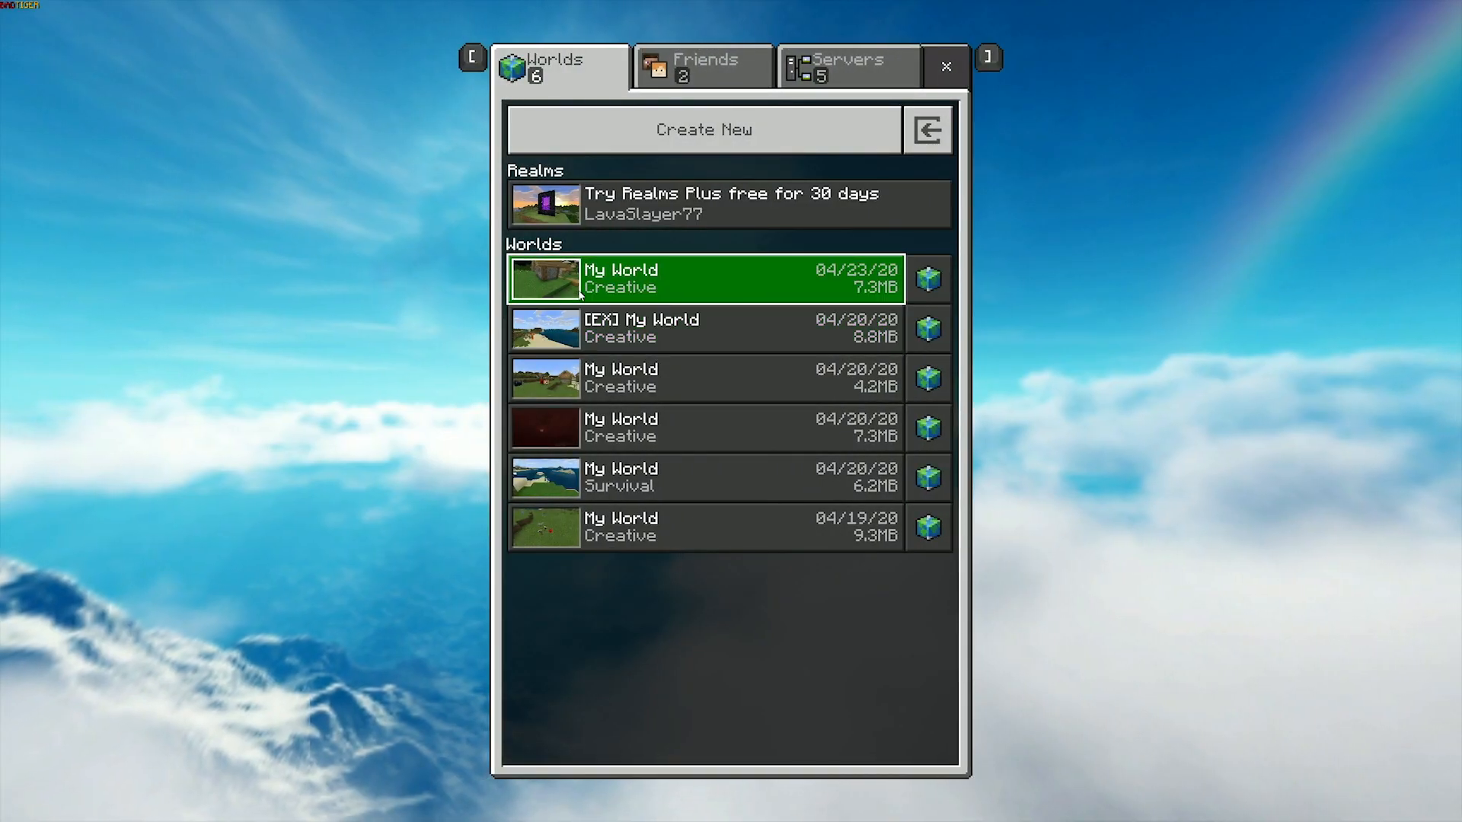
left_click(703, 279)
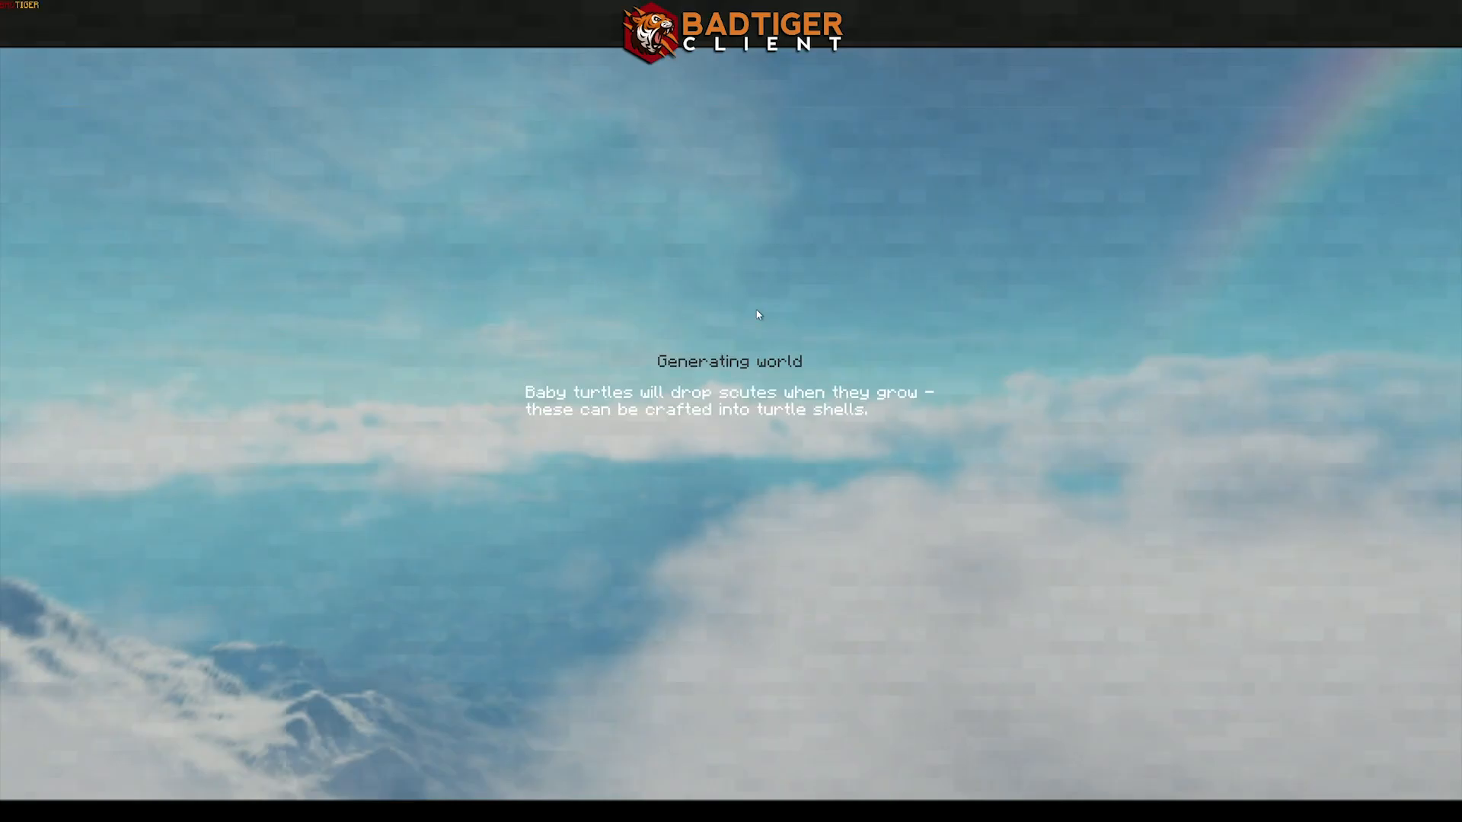
mouse_move(787, 317)
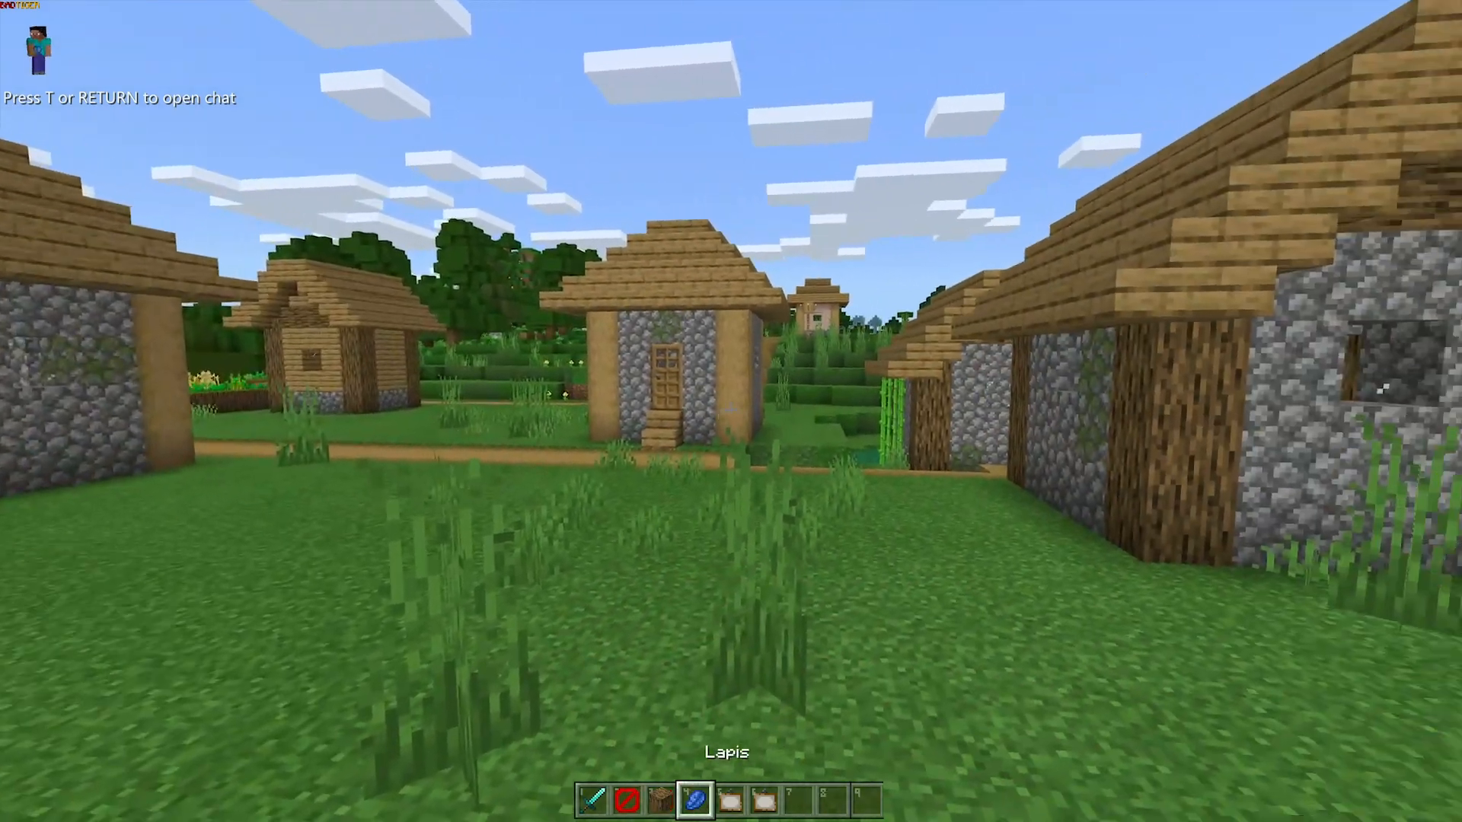
key("t")
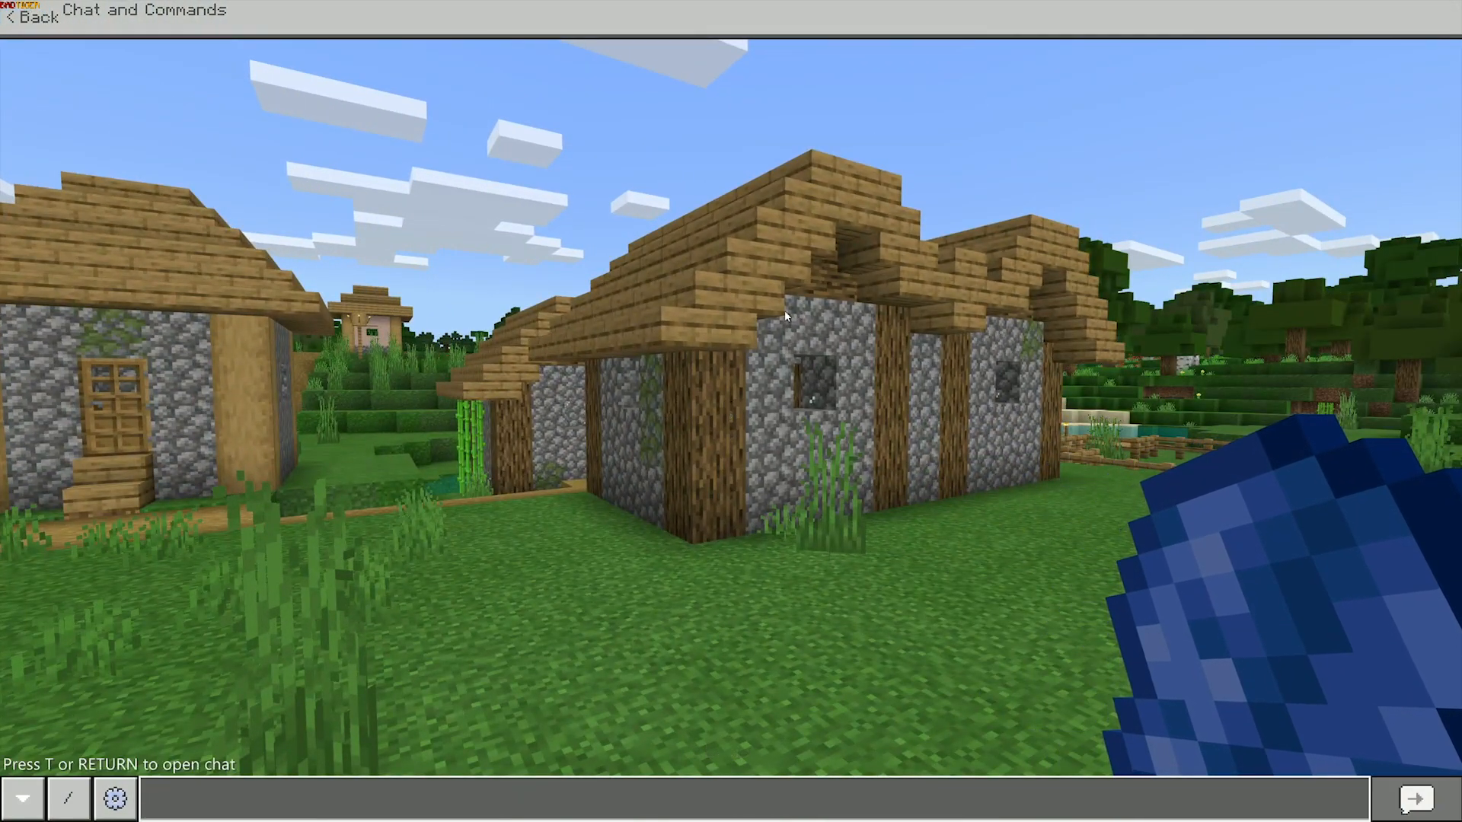
left_click(29, 18)
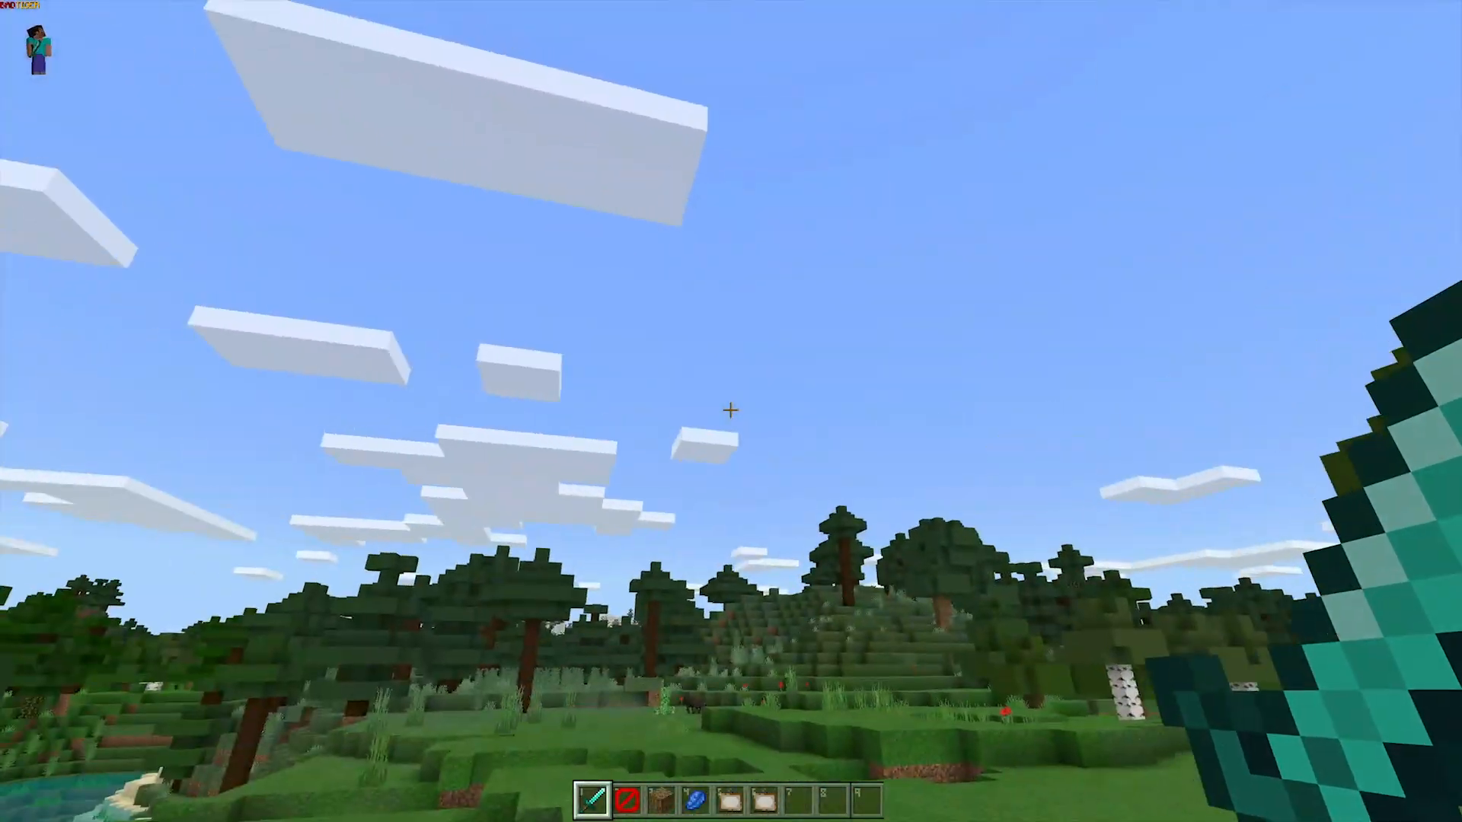
mouse_move(731, 410)
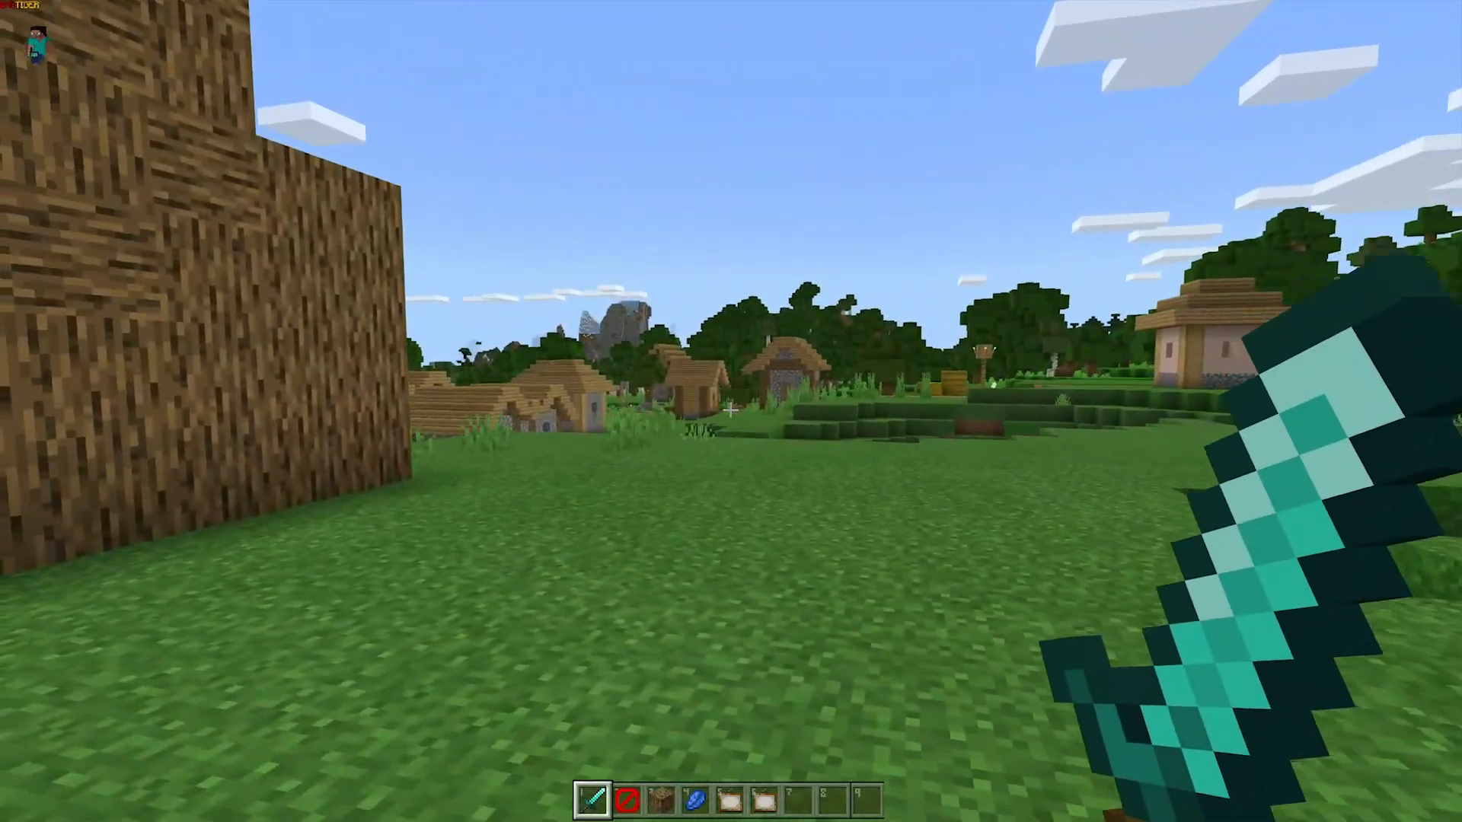
- Caption the village screenshot 'taken with badtiger client', fixing a typo, and share it
key("Escape")
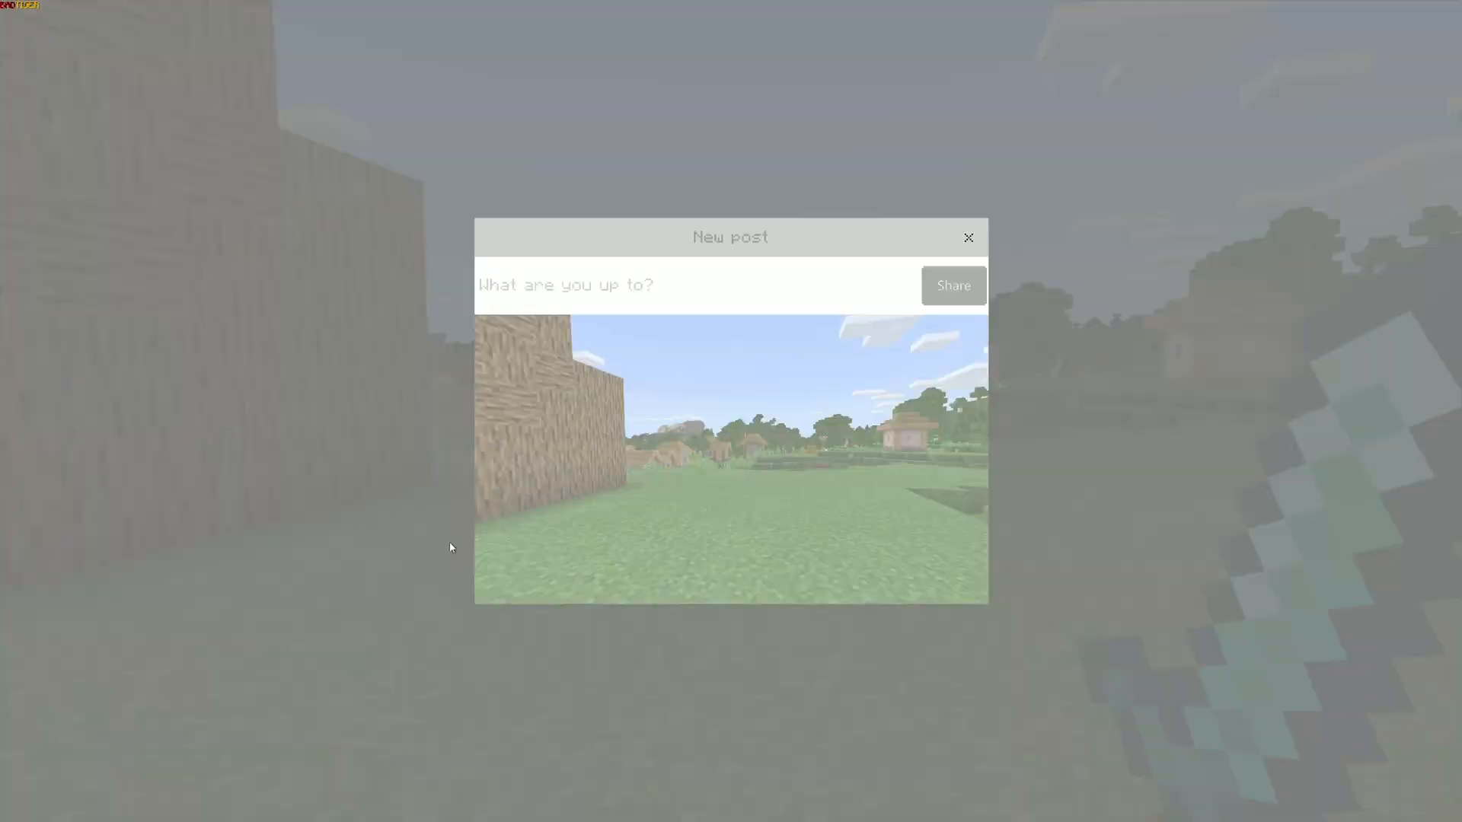
left_click(688, 286)
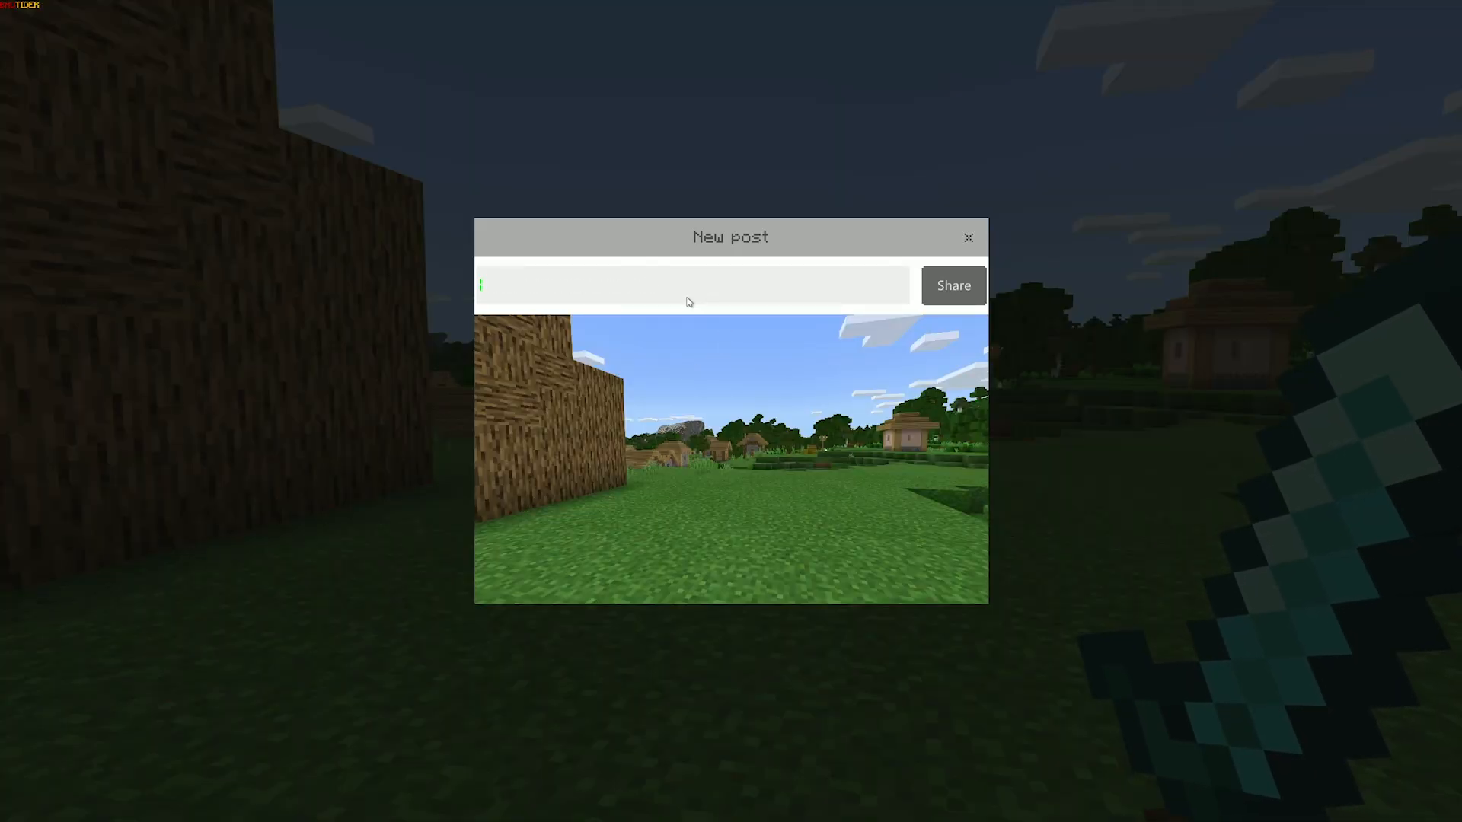
type("taje")
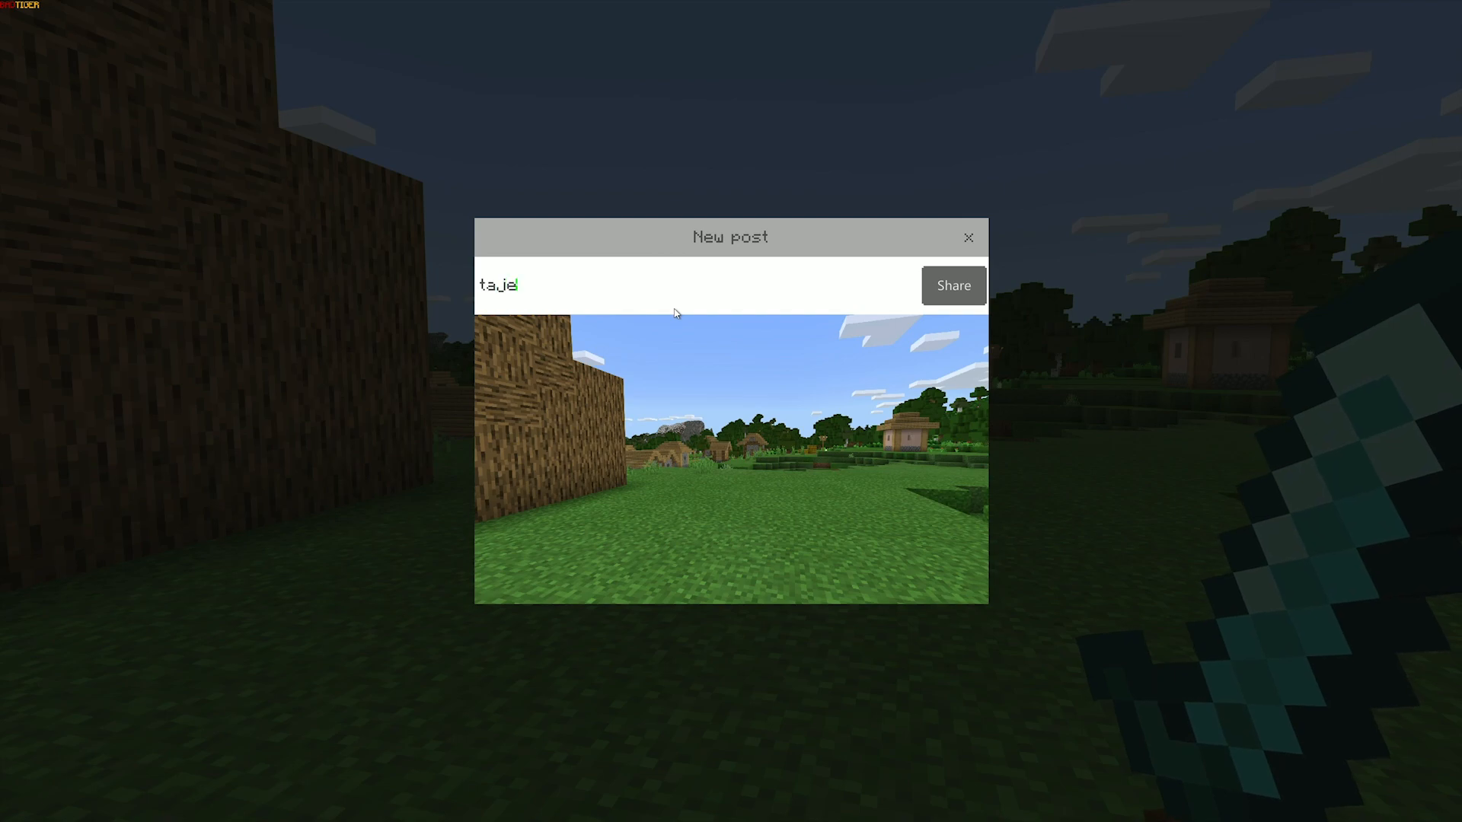
key("Backspace")
type("ken with badti")
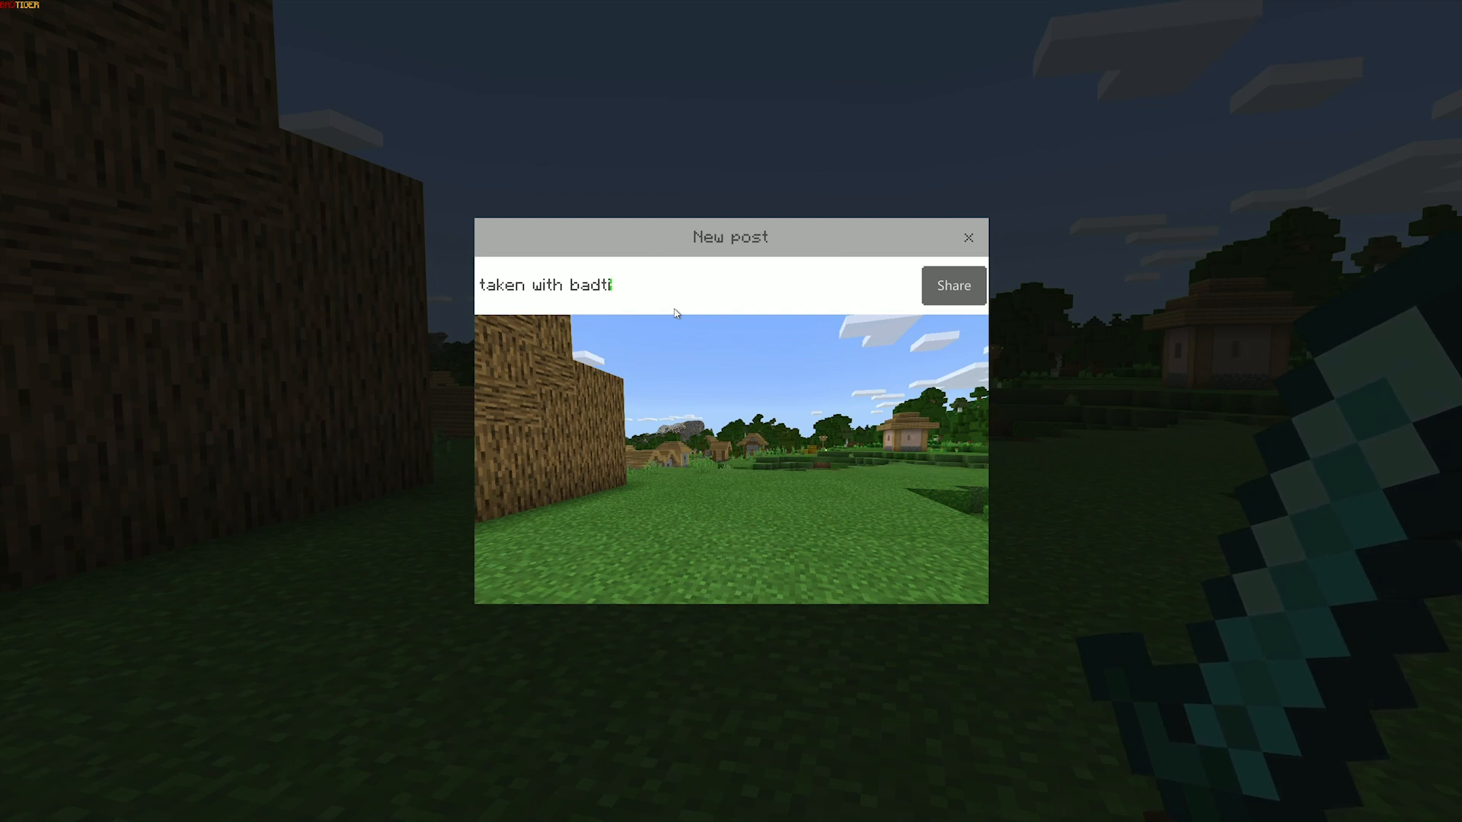
type("ger")
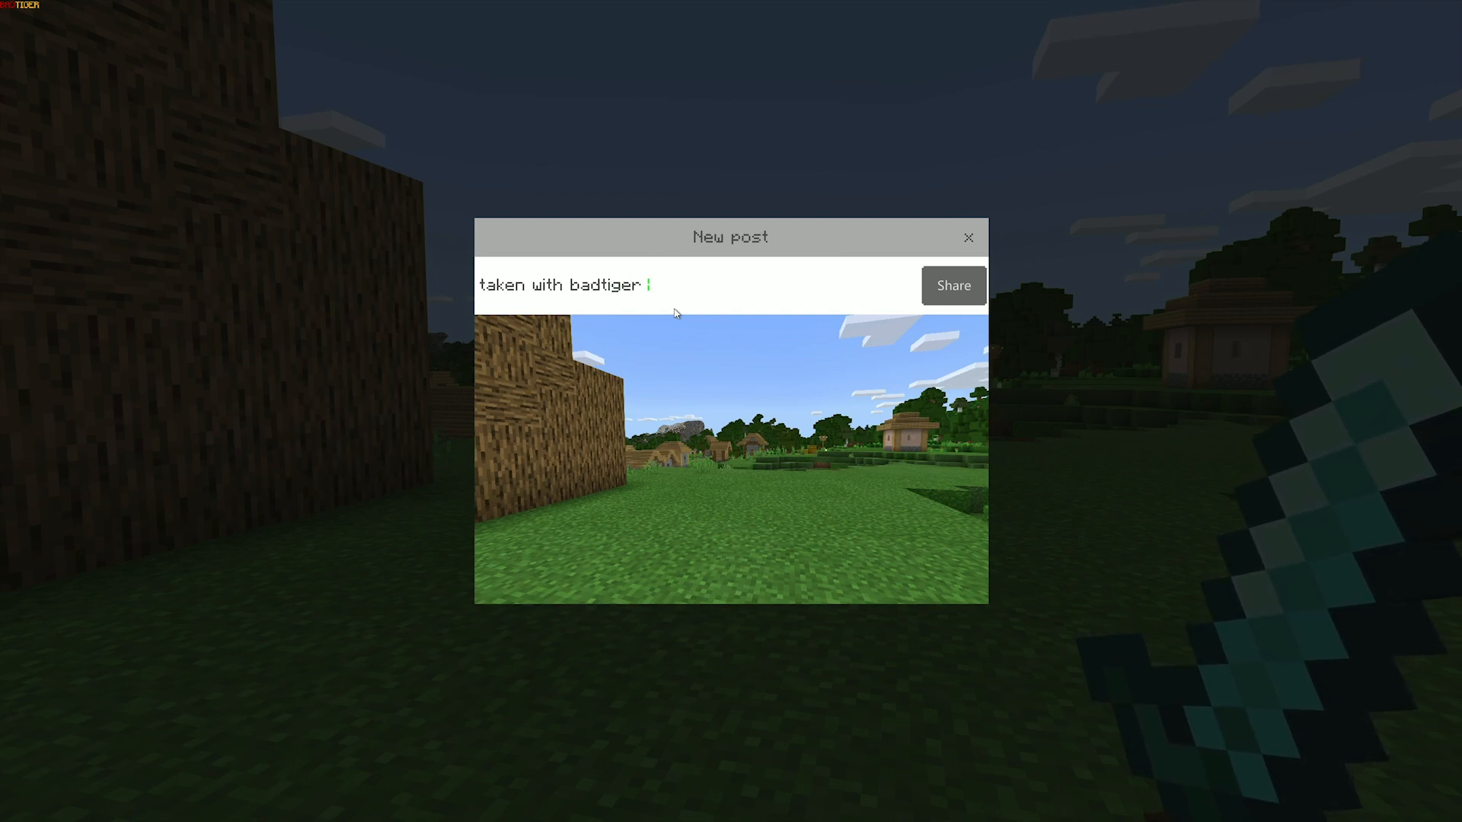
type("client")
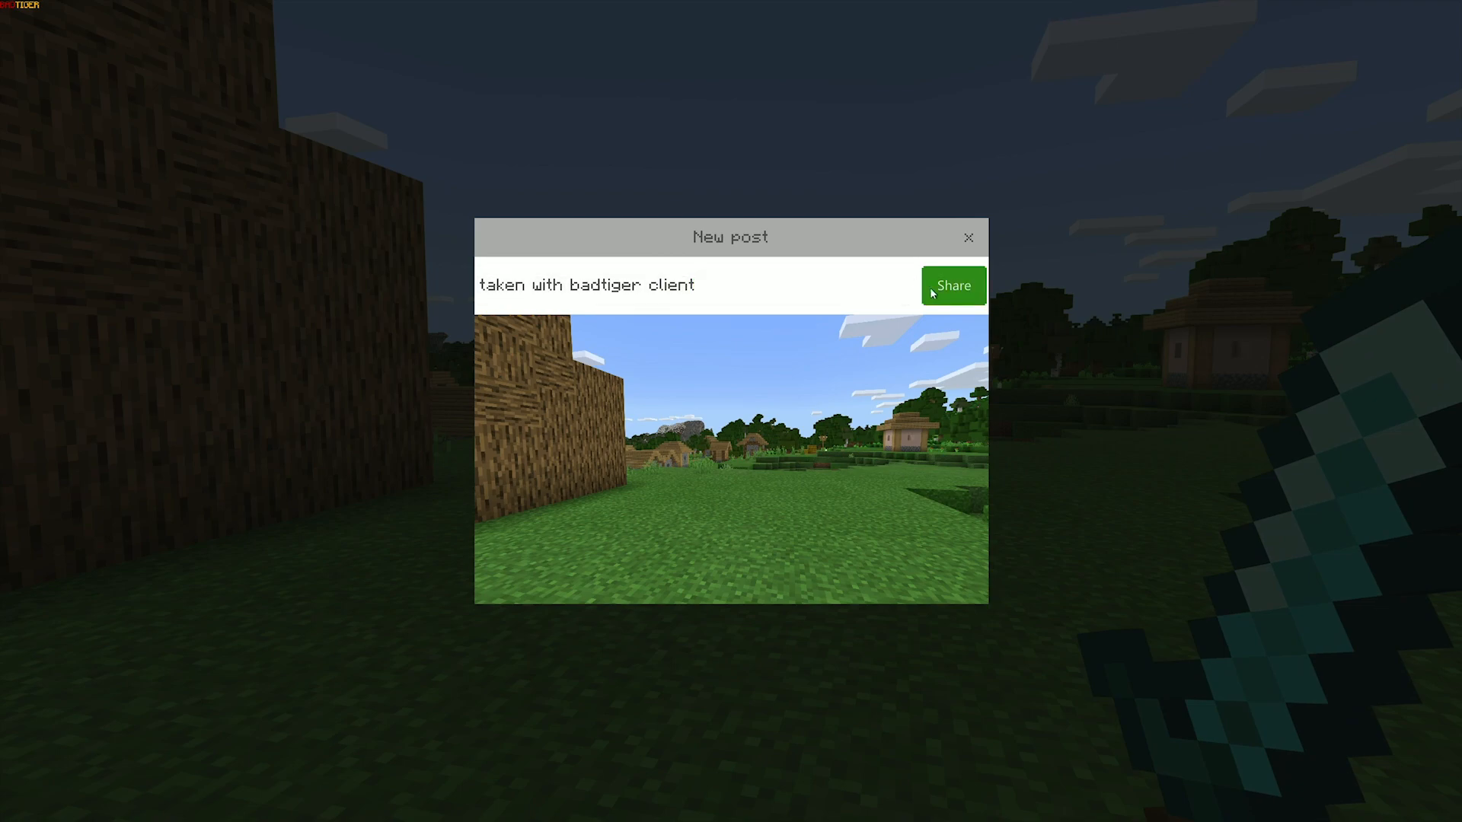
left_click(953, 286)
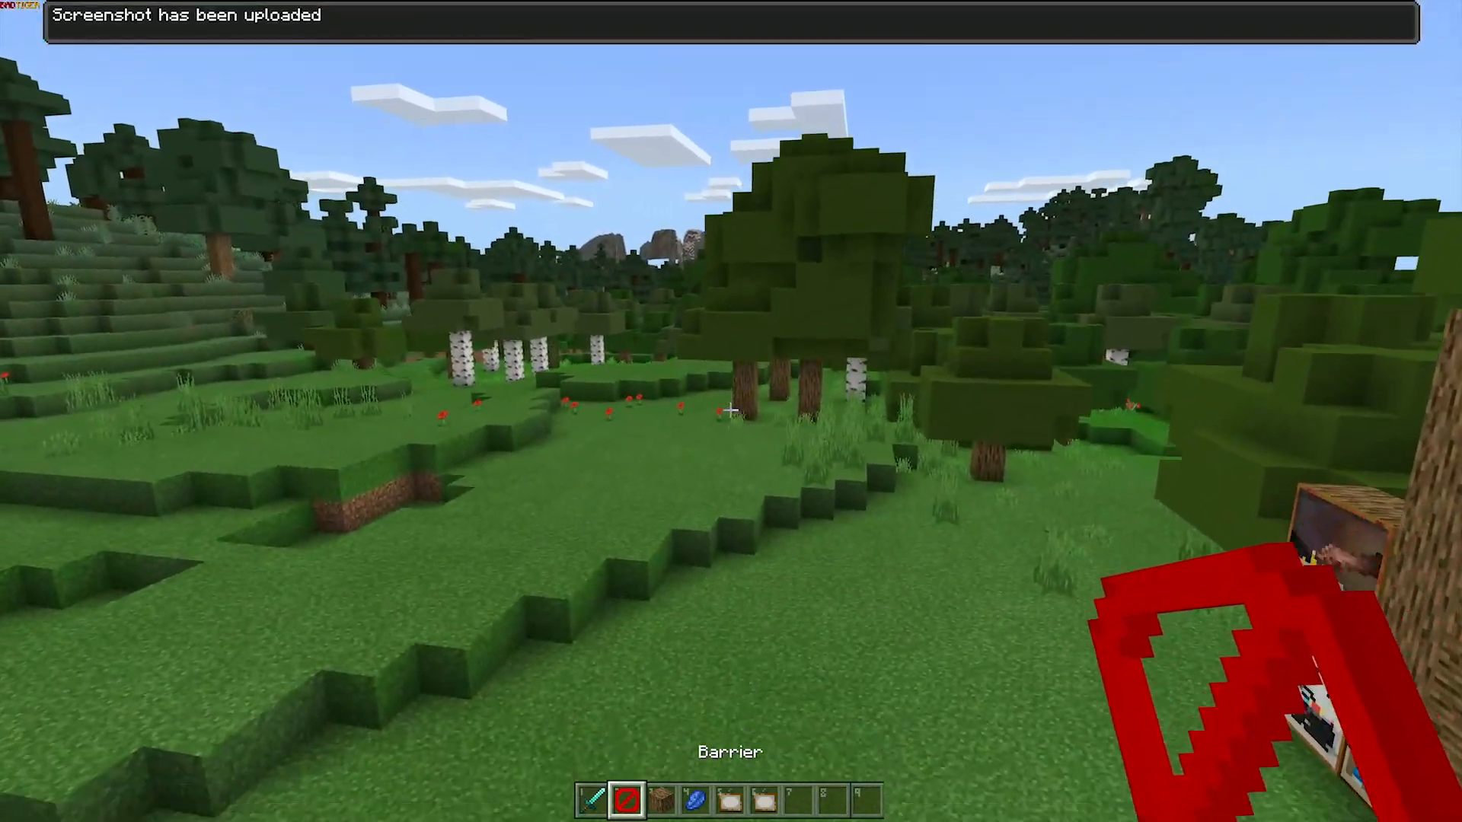
- Pause and slide the client option through RGB Particles, THICC Crosshair, Music Mod and OOF Death Sound
key("Escape")
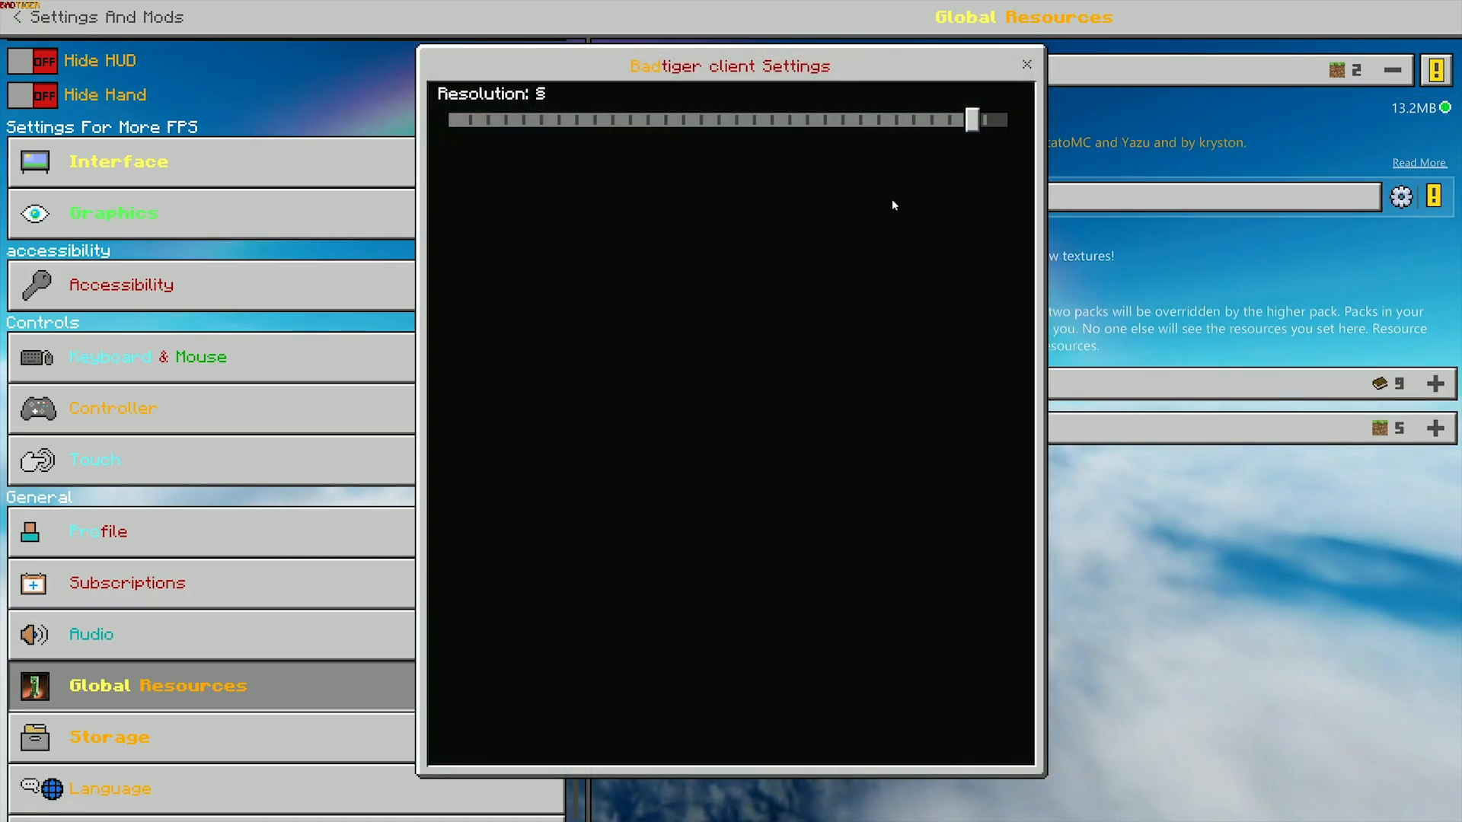
left_click_drag(977, 120, 781, 119)
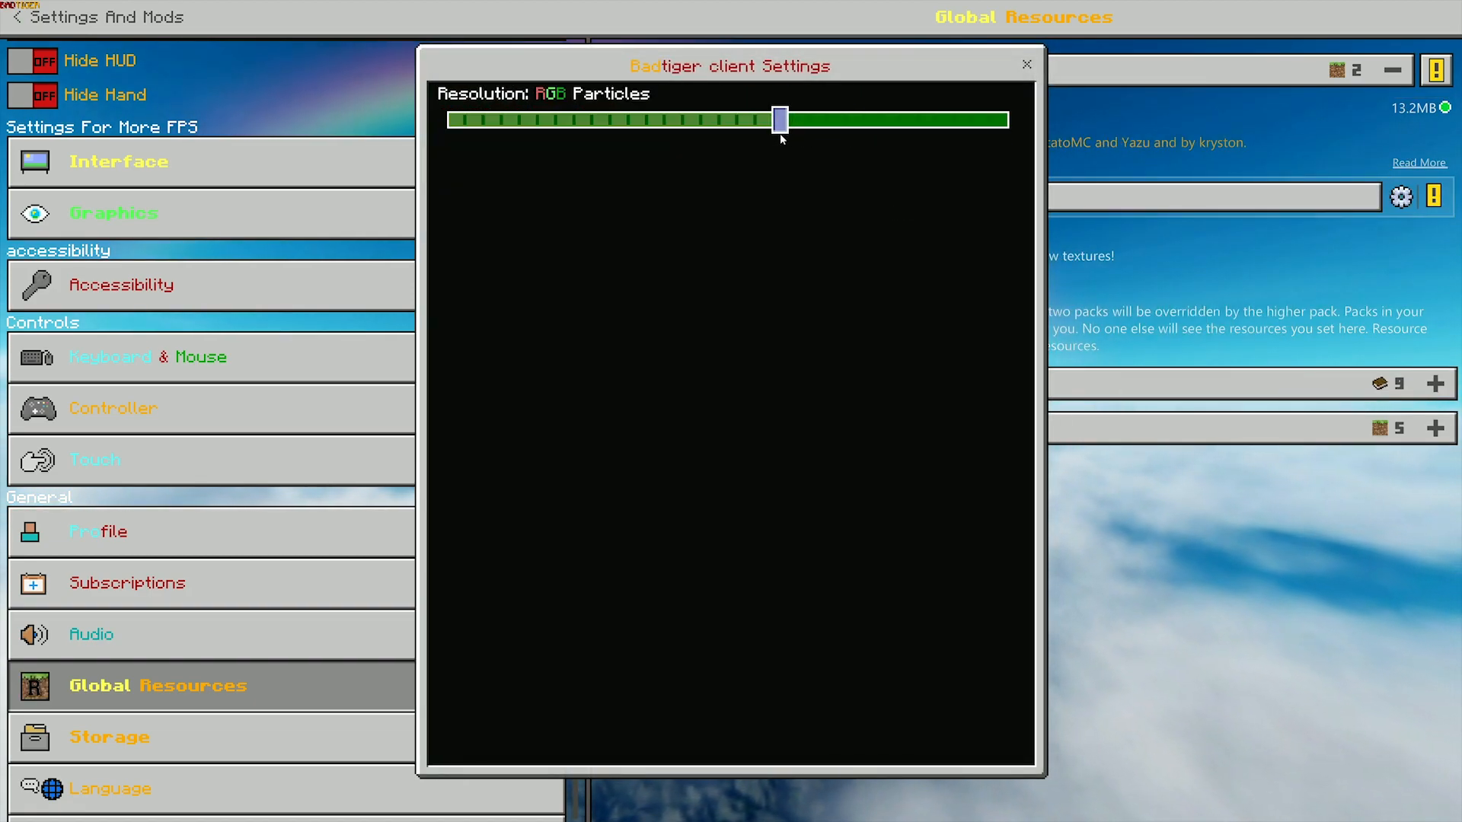
left_click_drag(778, 120, 715, 119)
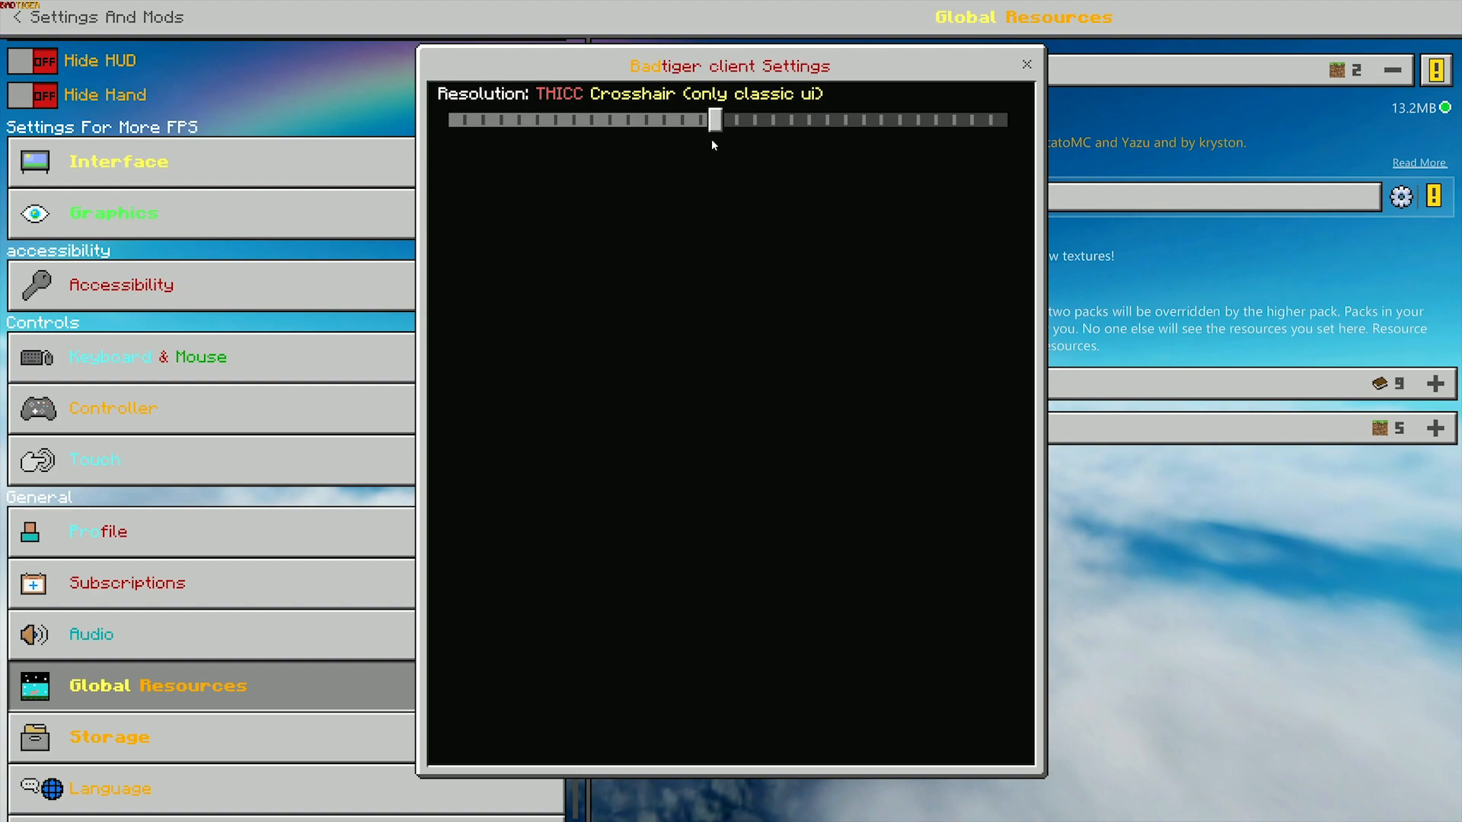
left_click_drag(715, 119, 641, 120)
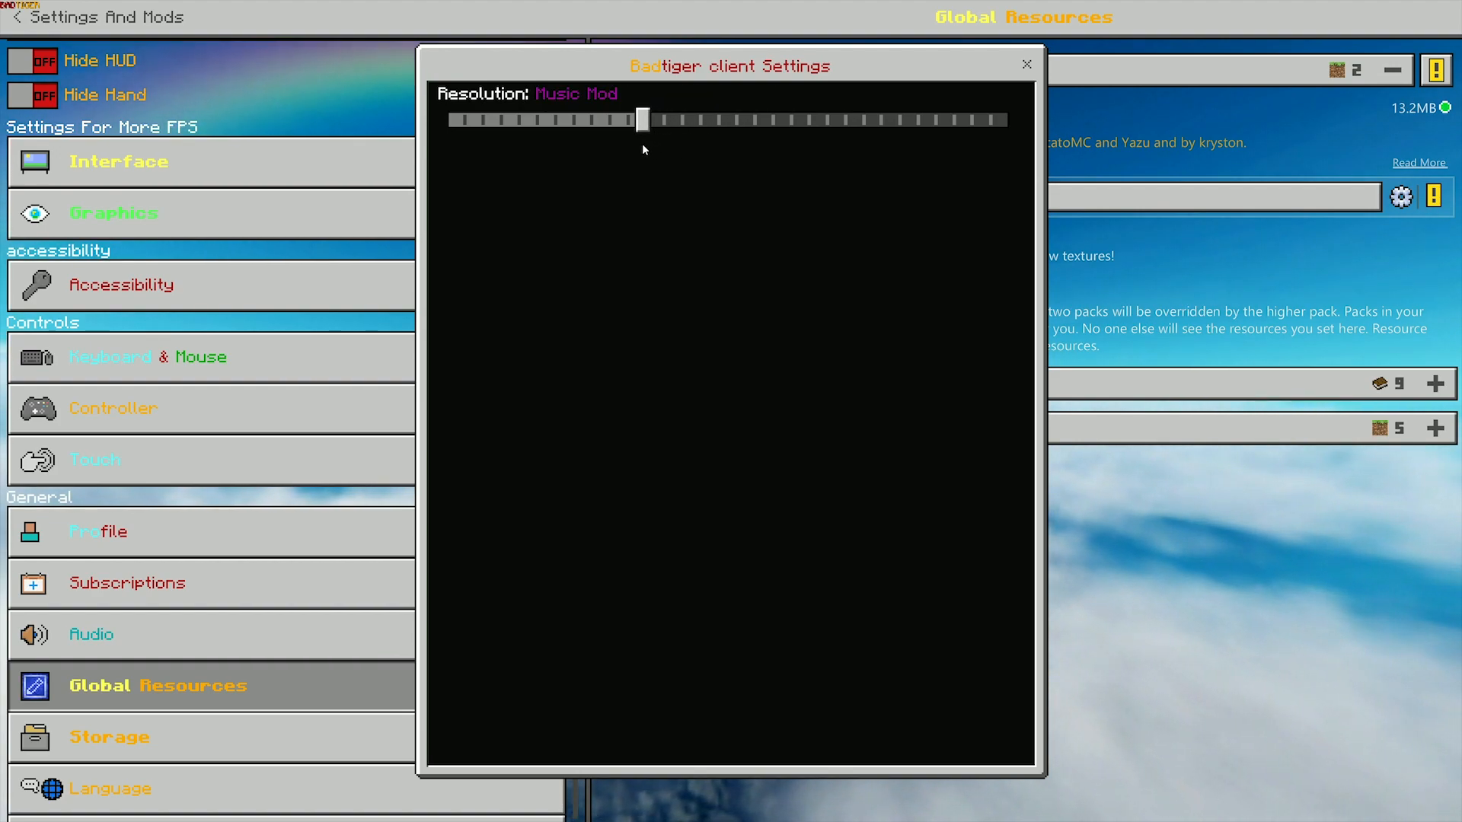
left_click_drag(640, 119, 481, 119)
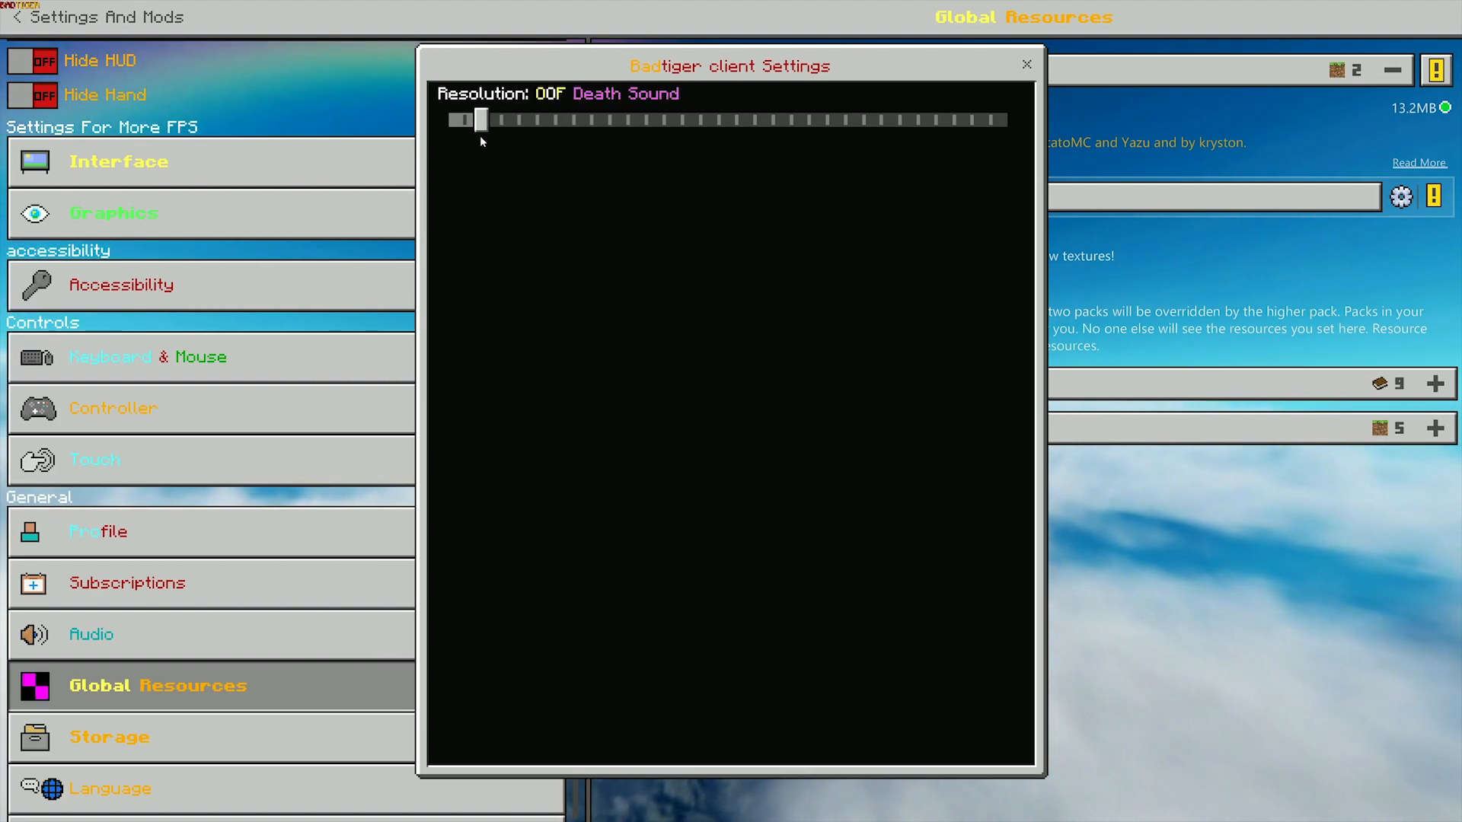
- Continue through Mario Death Sound, Forge Crosshair and 1.7.9 java, landing on ultra fps 1x1 pvp pack
left_click_drag(481, 119, 446, 120)
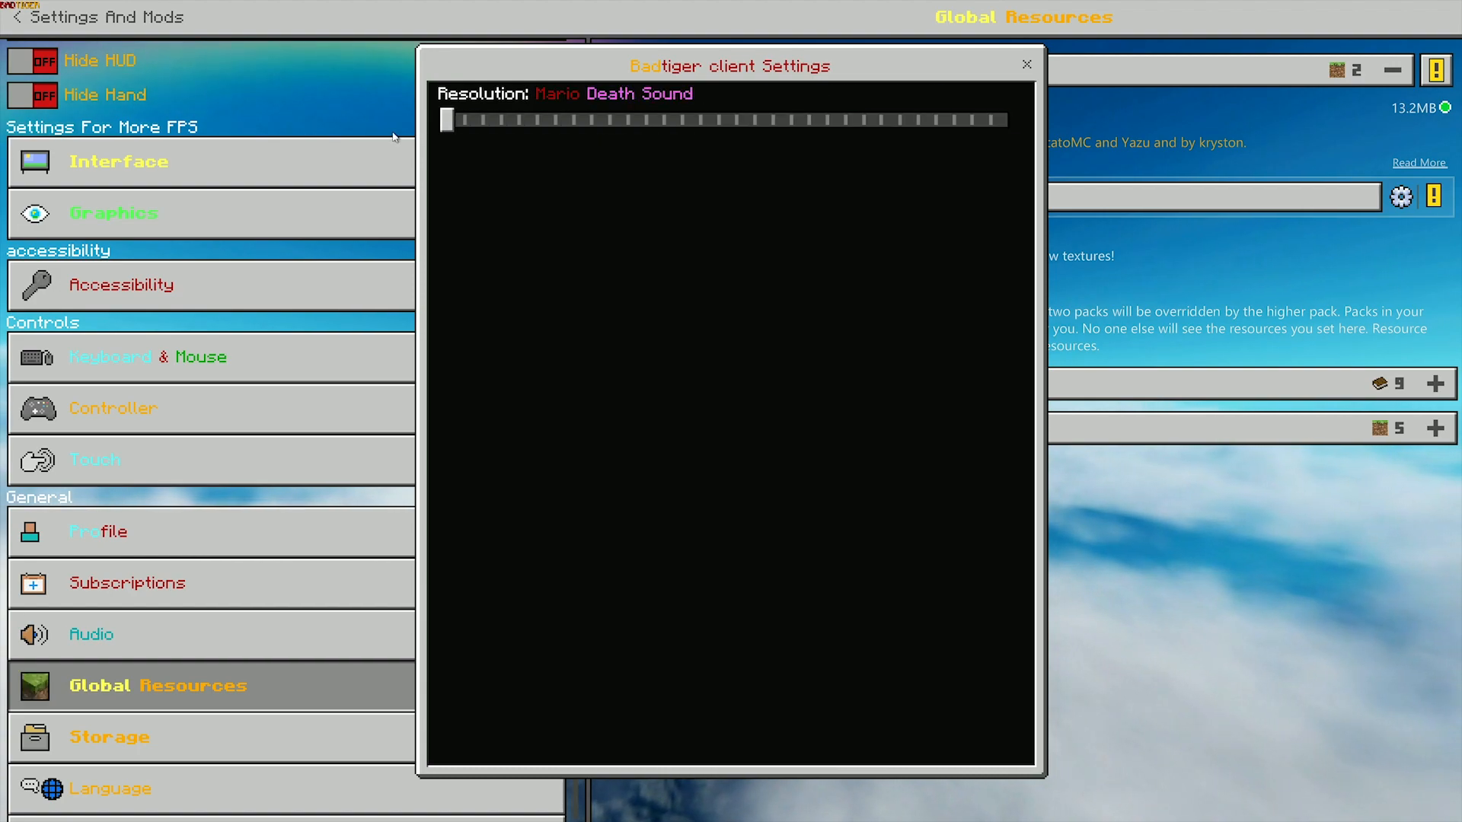
left_click_drag(446, 120, 747, 120)
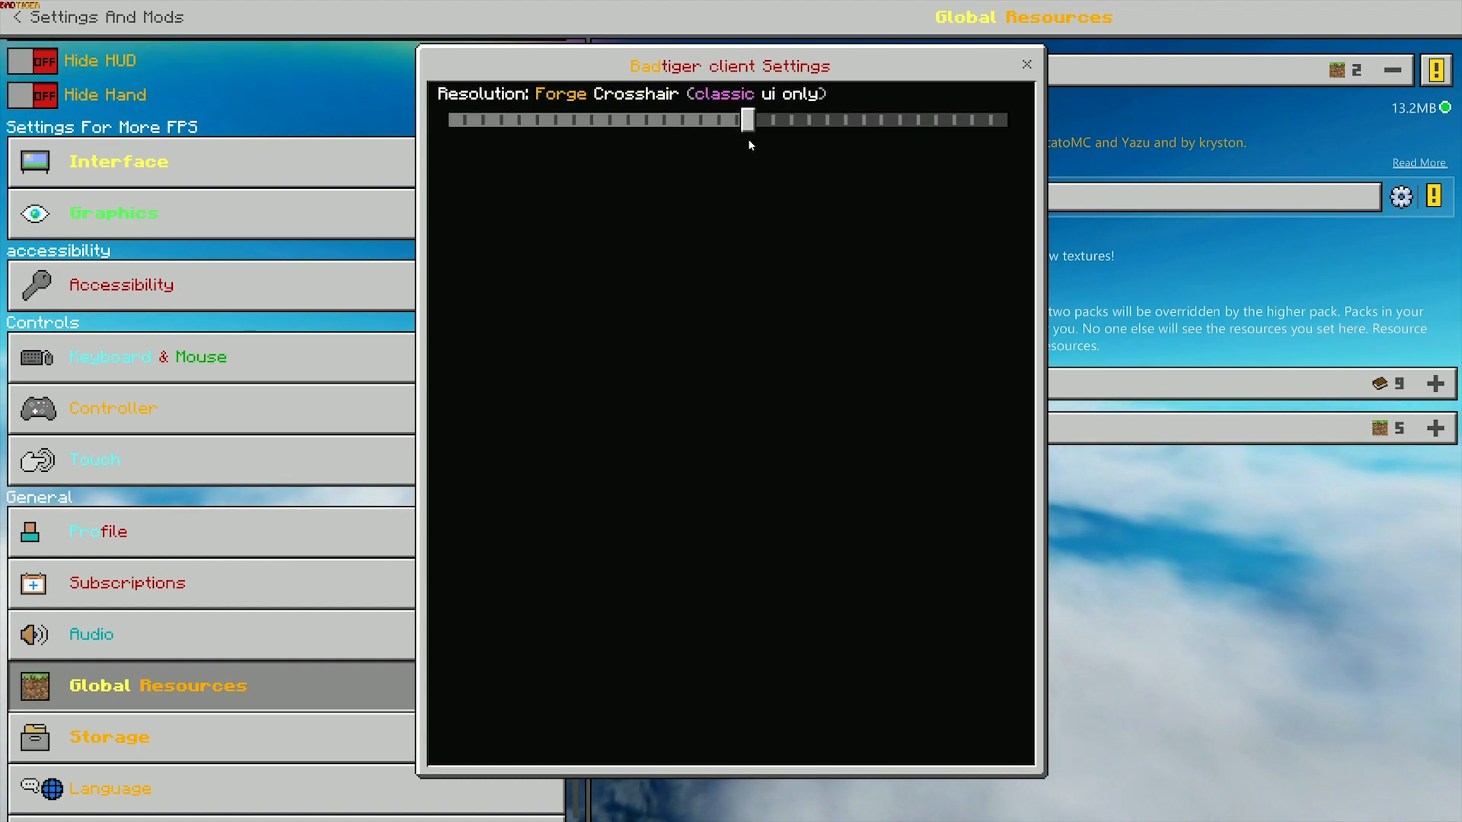
left_click_drag(746, 120, 835, 120)
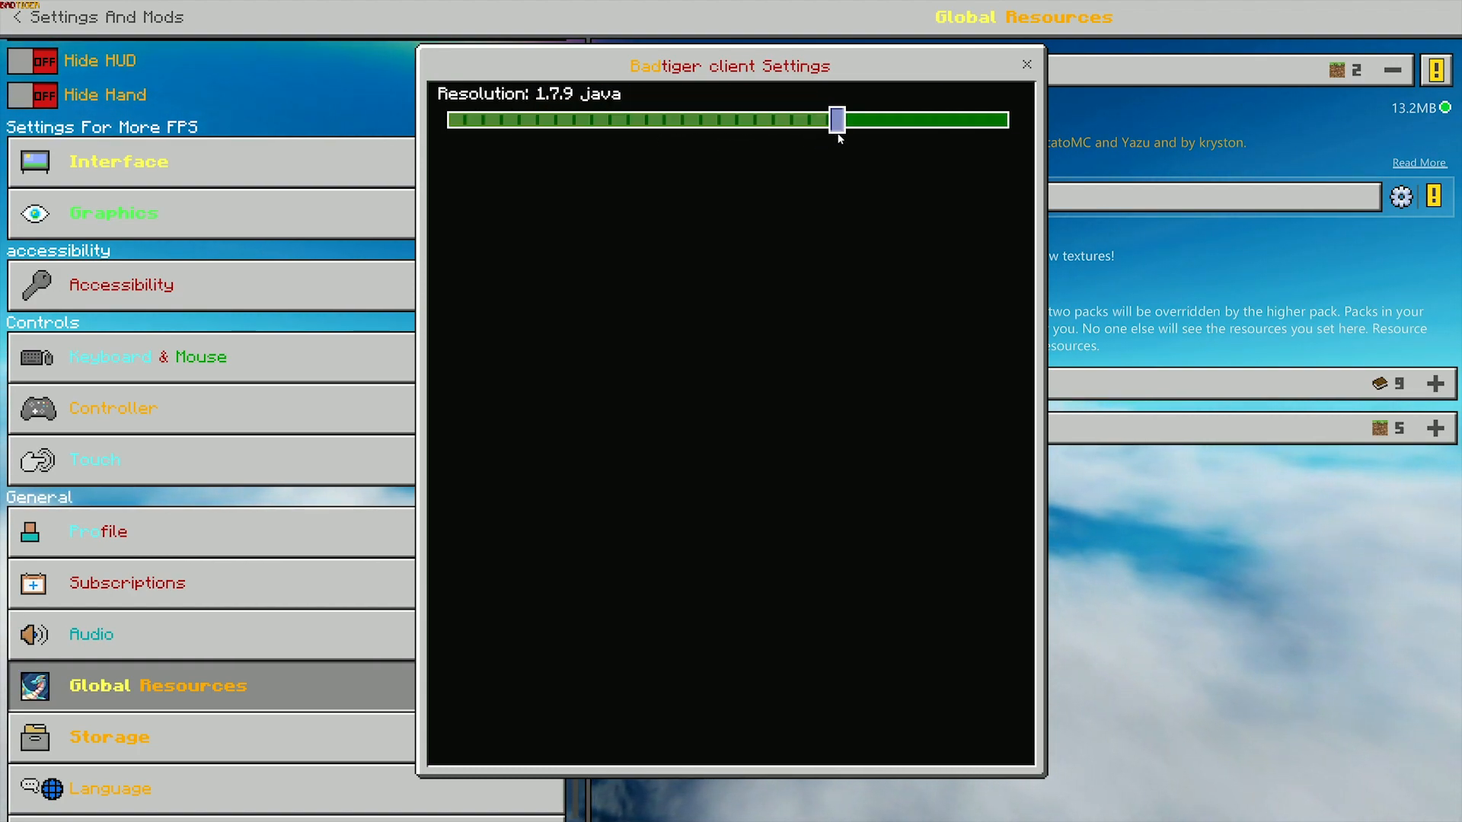
left_click_drag(836, 119, 827, 120)
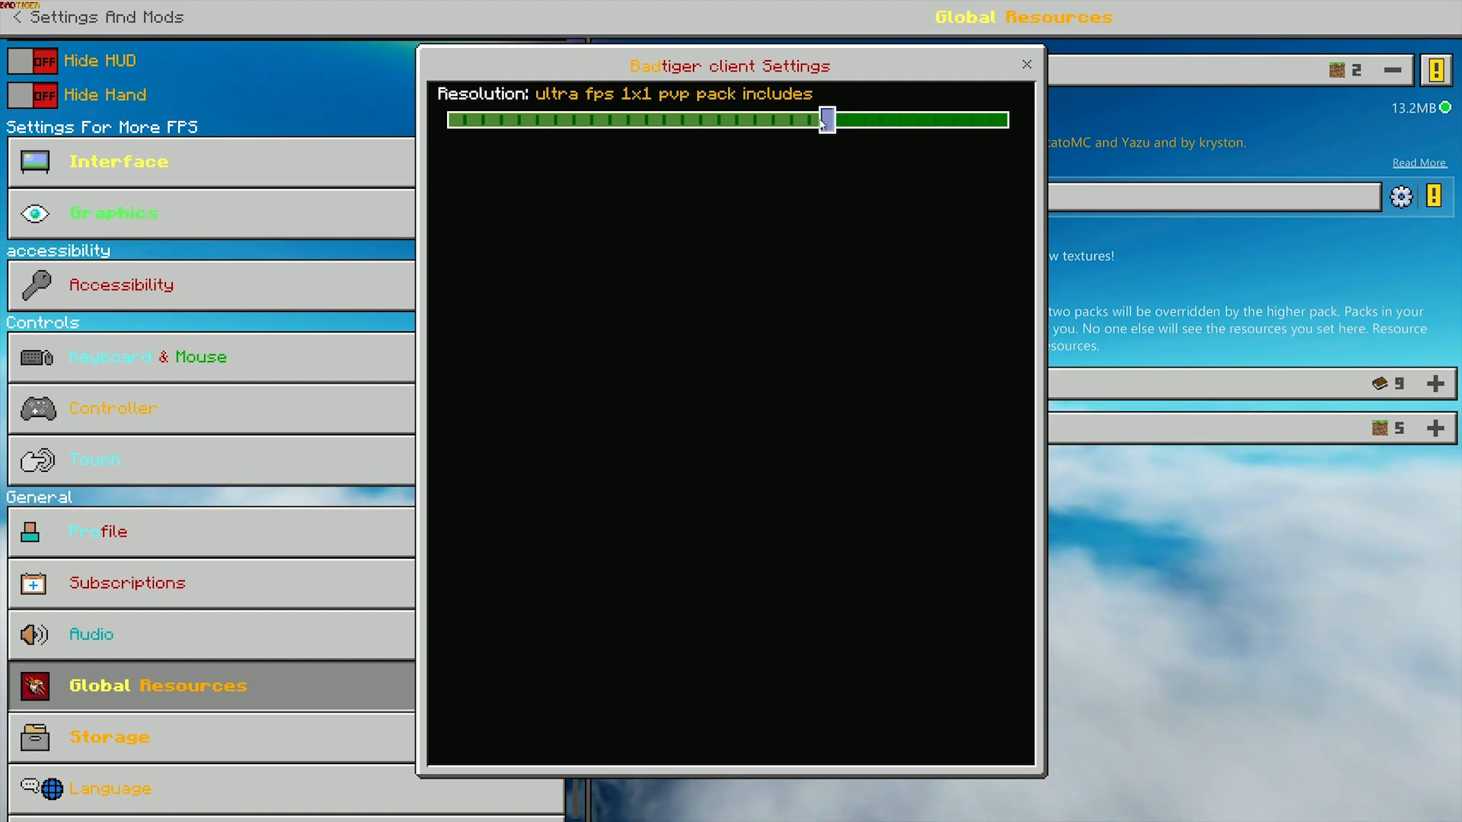
left_click_drag(827, 120, 872, 119)
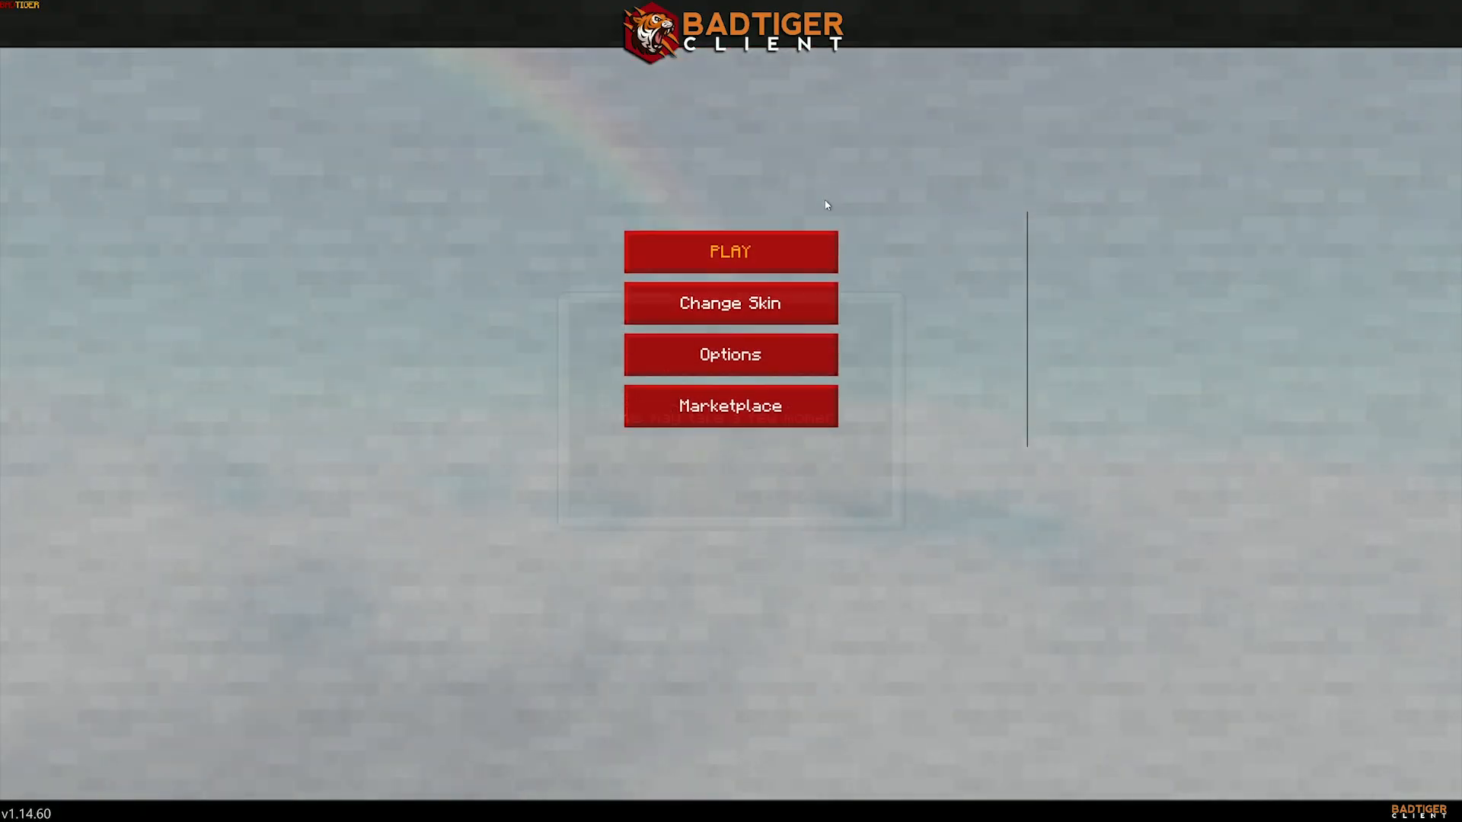
- Click PLAY on the BadTiger main menu to load a world
left_click(732, 252)
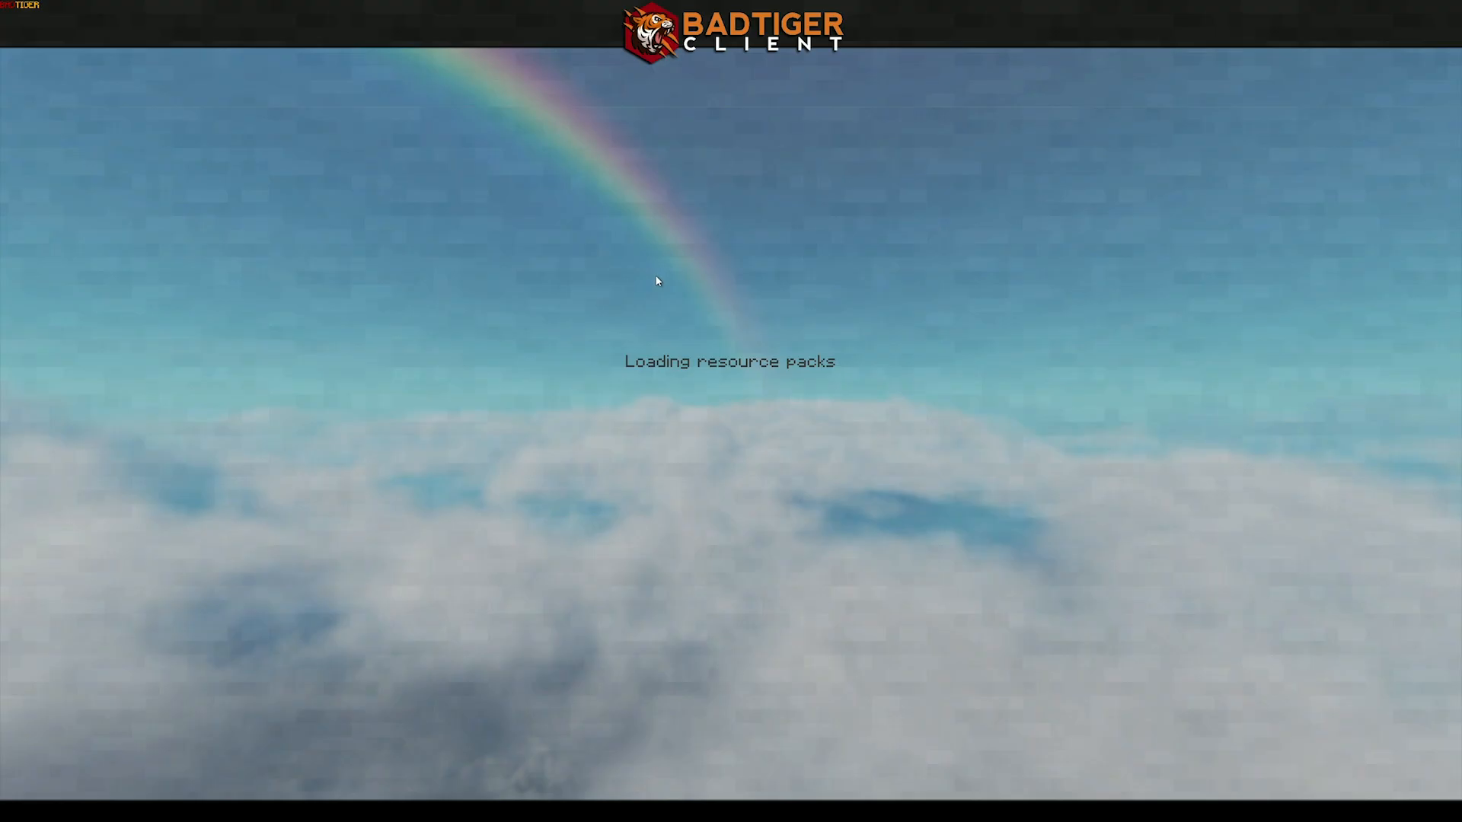
mouse_move(710, 233)
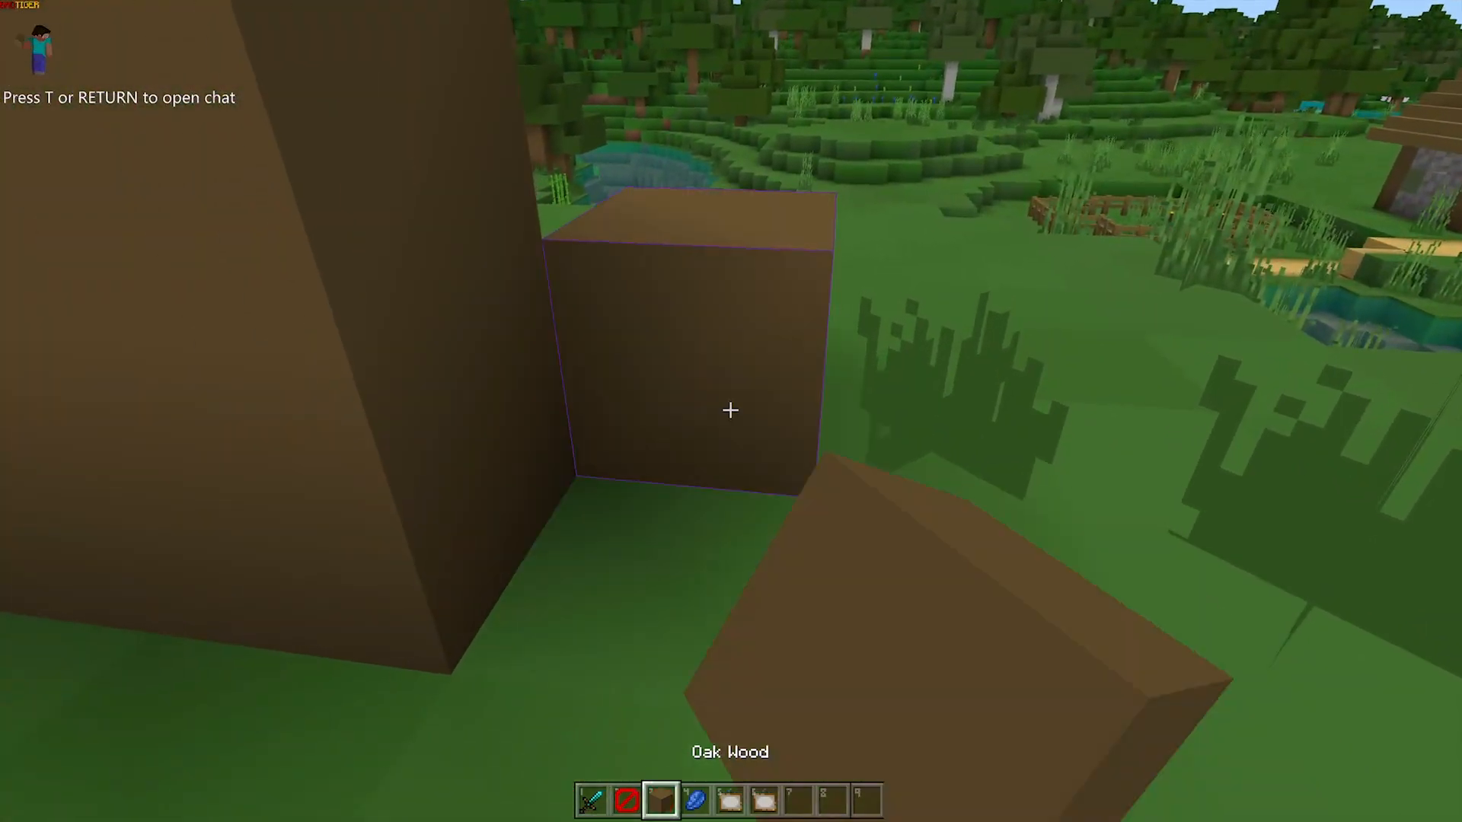
mouse_move(731, 411)
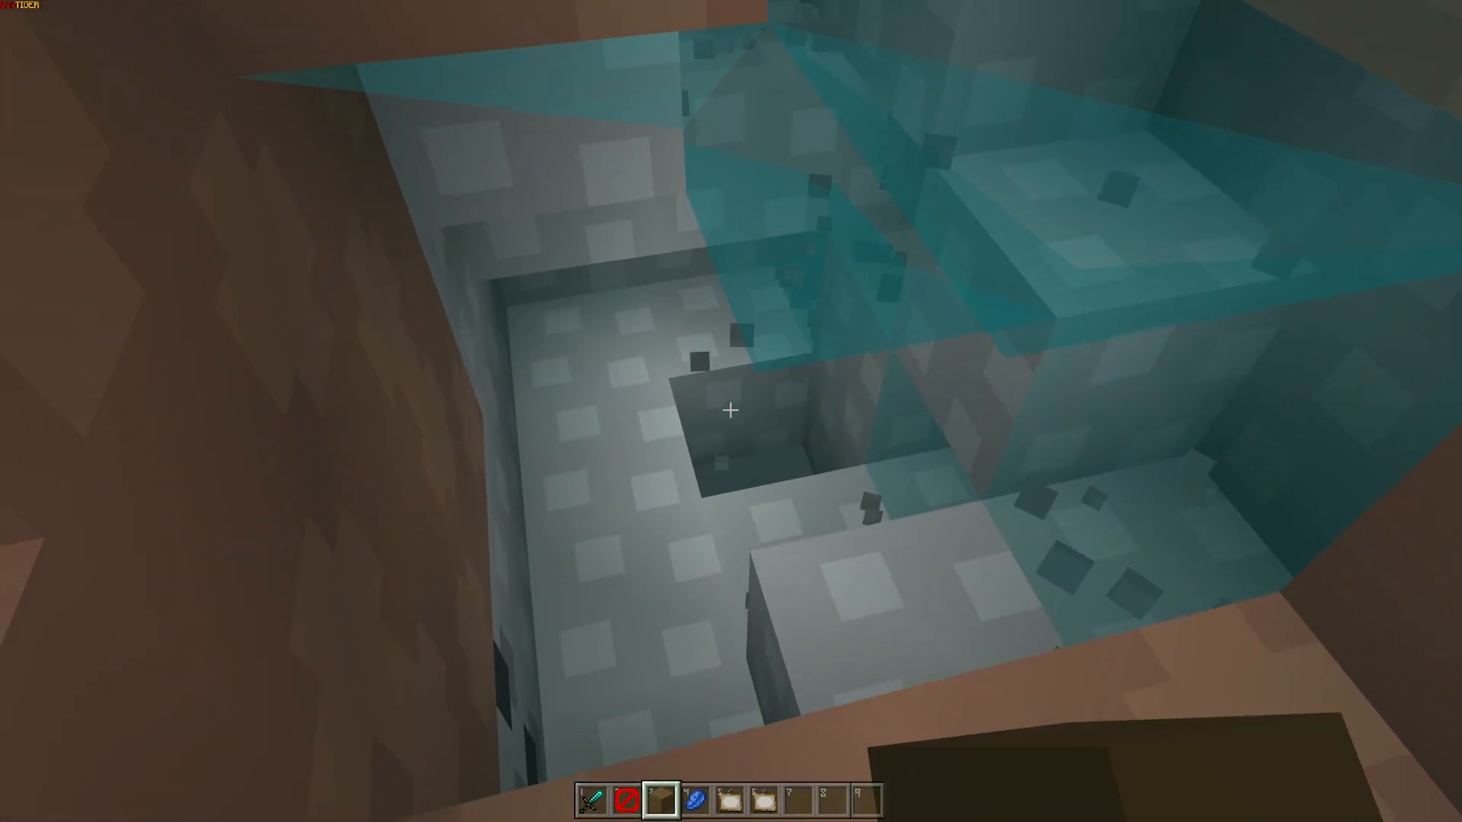
mouse_move(731, 410)
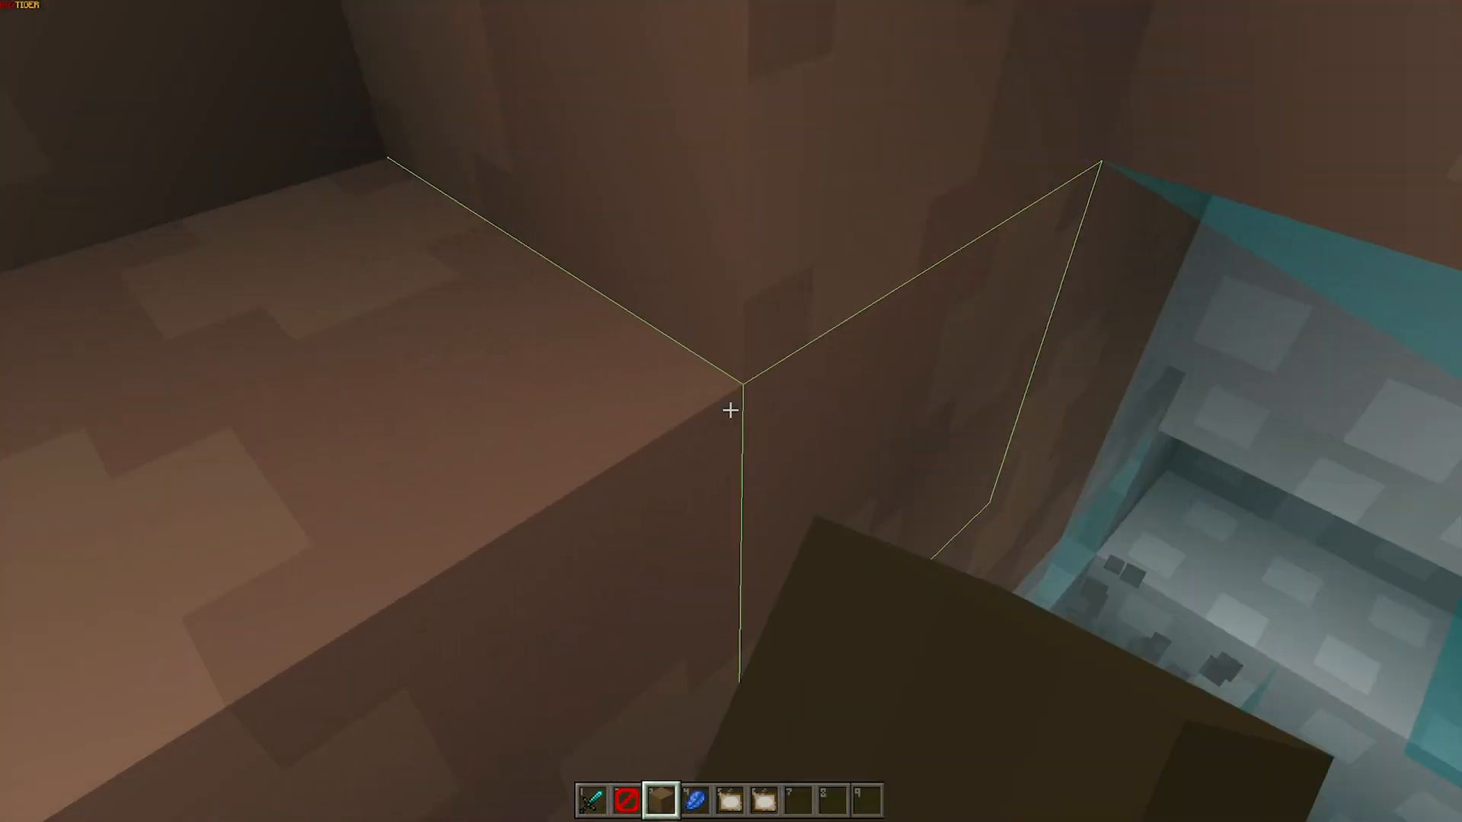